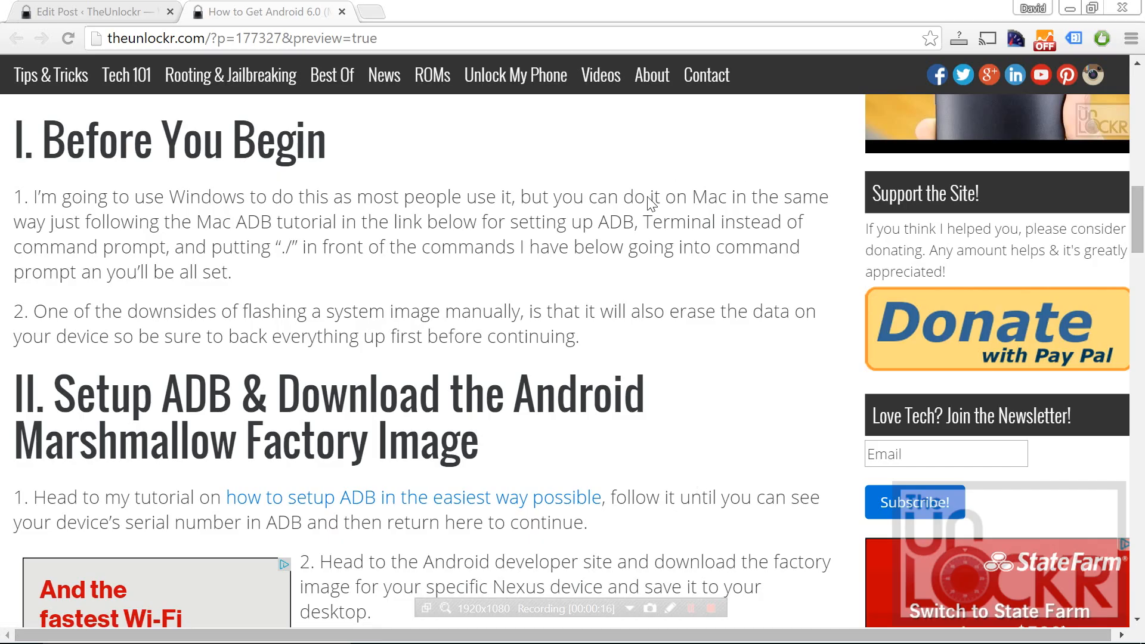
mouse_move(639, 219)
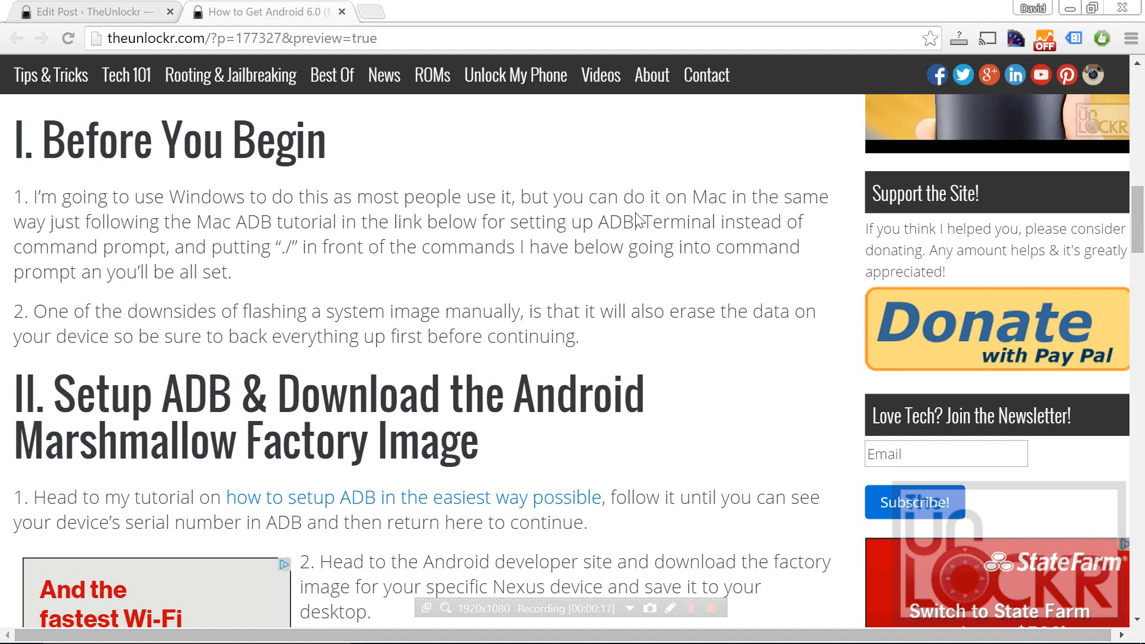
mouse_move(637, 215)
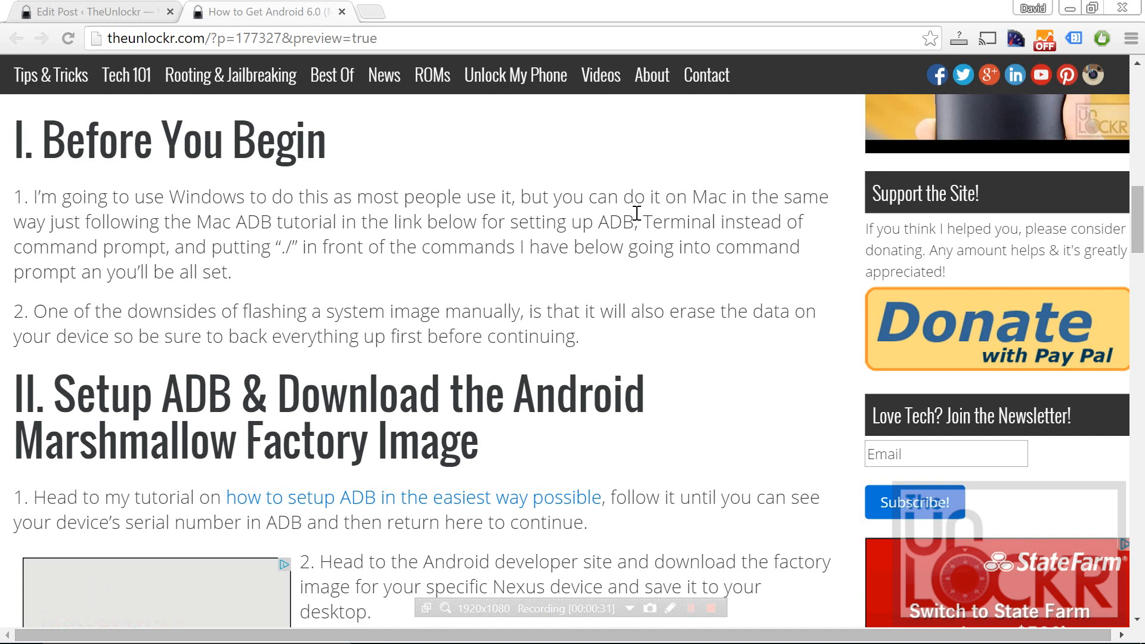
Download the Nexus 6 'shamu' Android 6.0.0 (MRA58K) factory image from Google Developers.
scroll(down, 3)
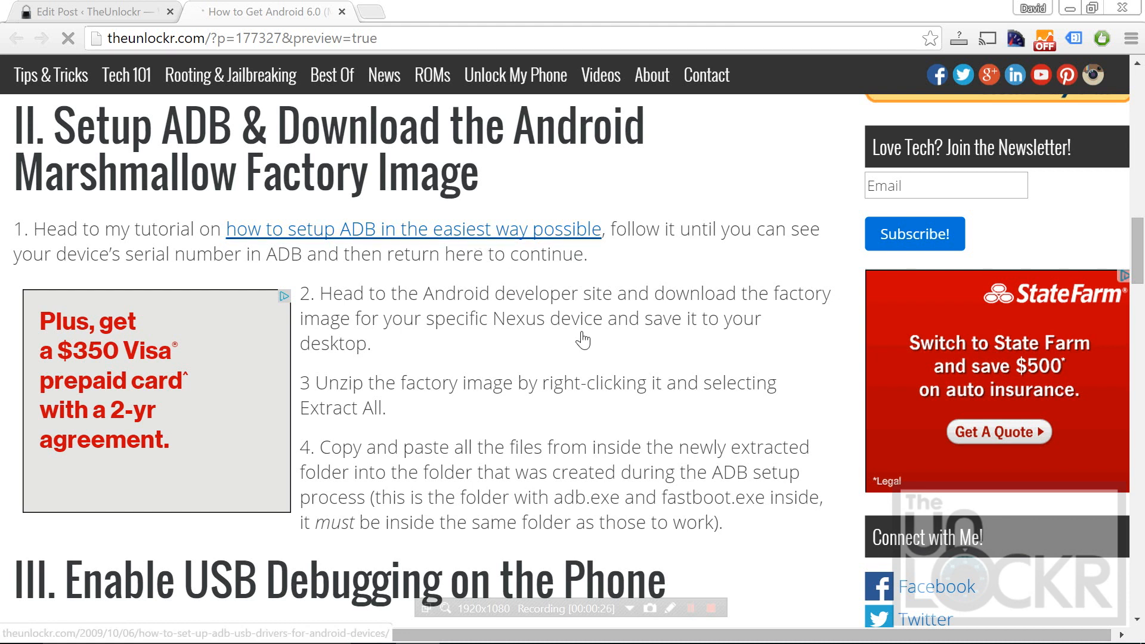
scroll(down, 3)
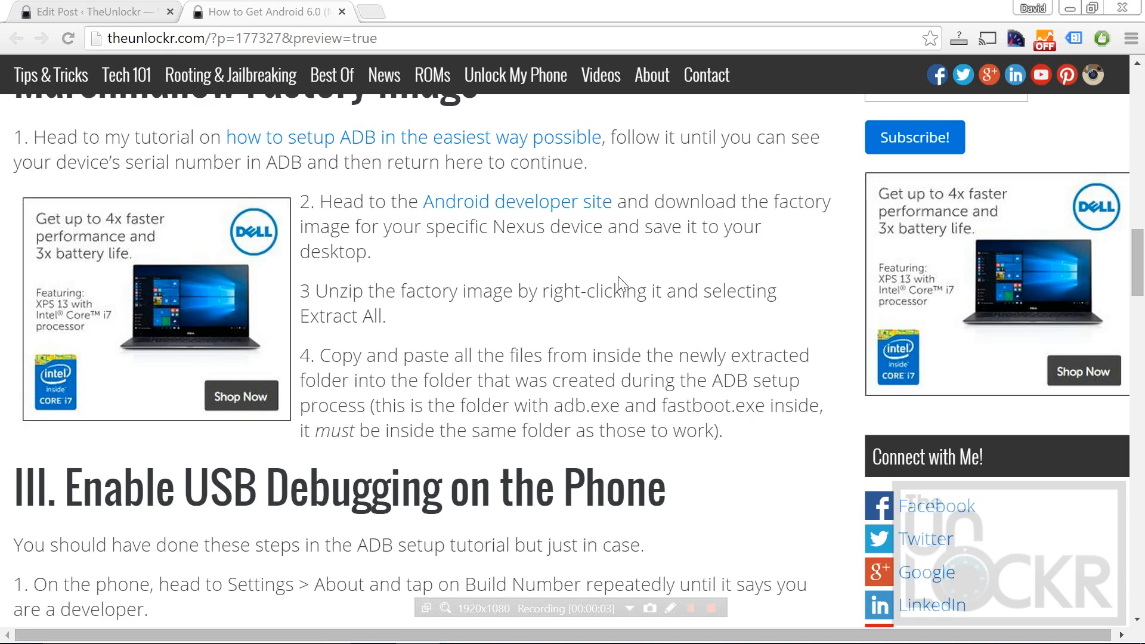
mouse_move(538, 208)
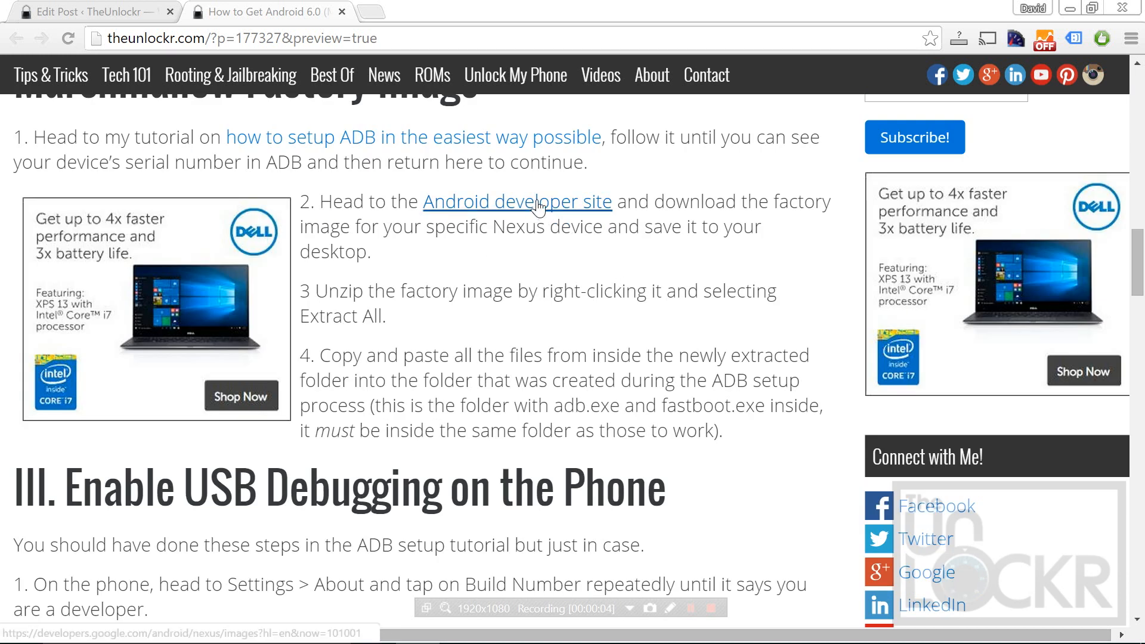
click(517, 201)
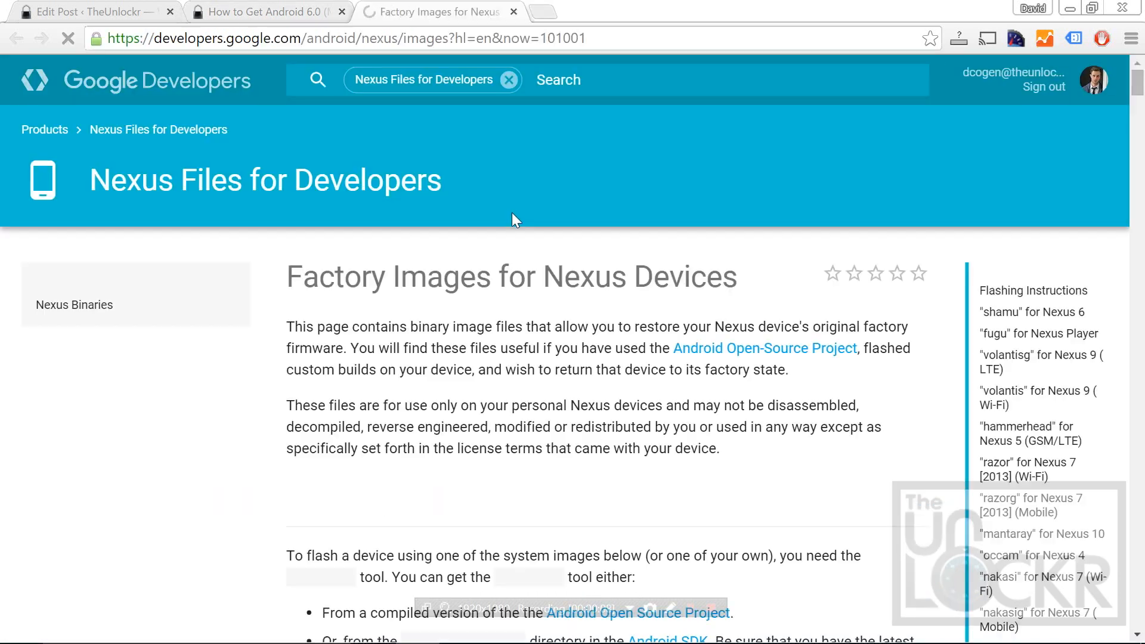
scroll(down, 3)
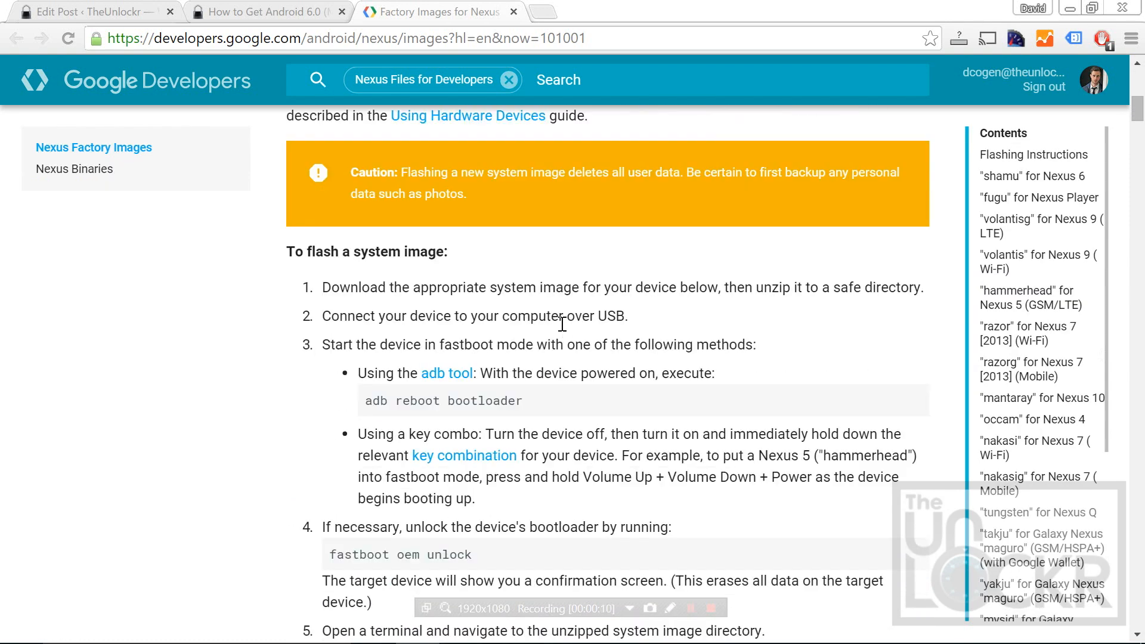
scroll(down, 3)
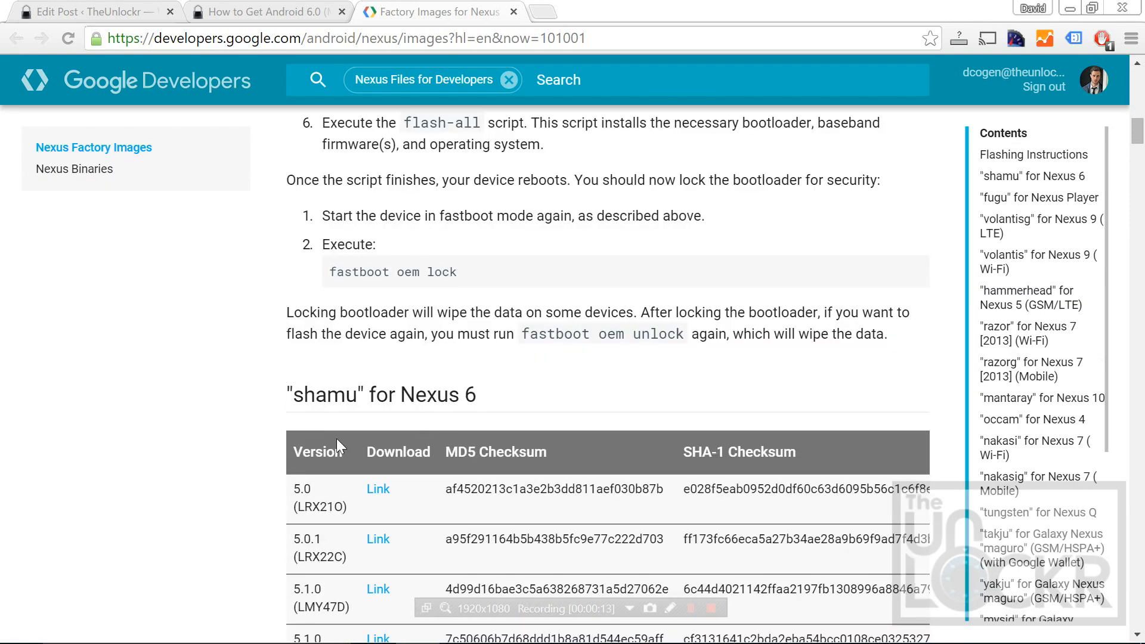
mouse_move(612, 353)
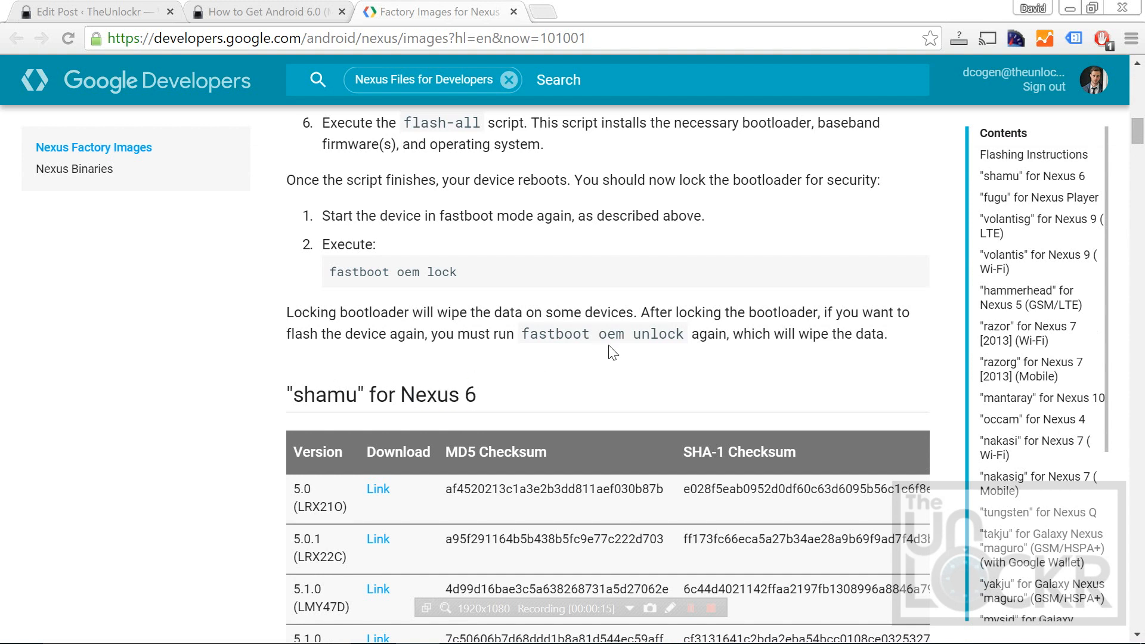
scroll(down, 3)
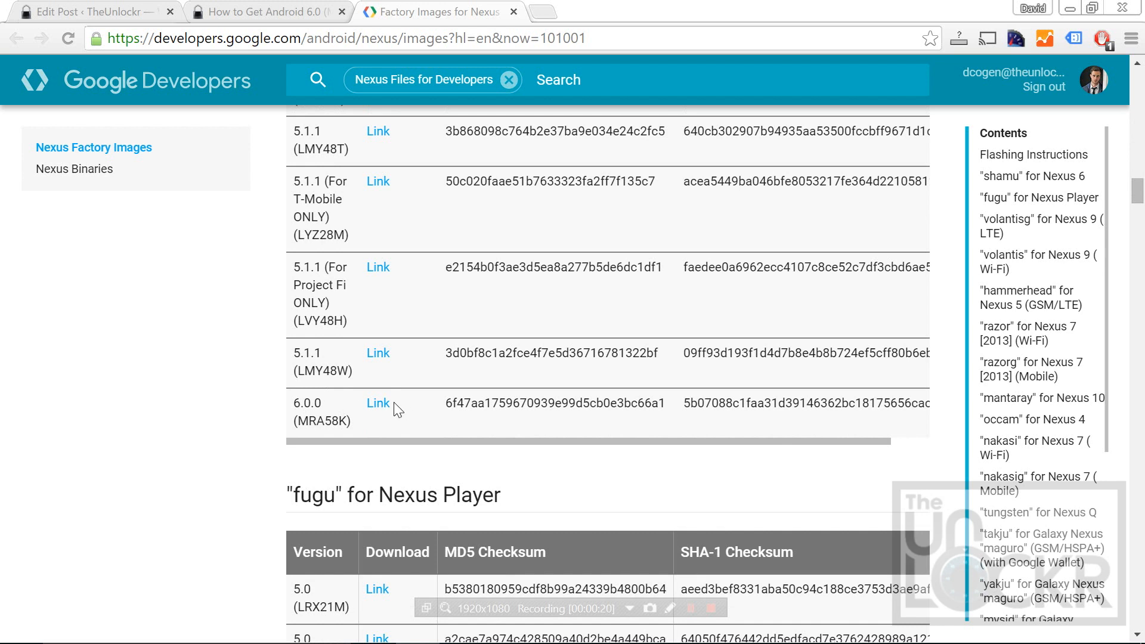
click(378, 403)
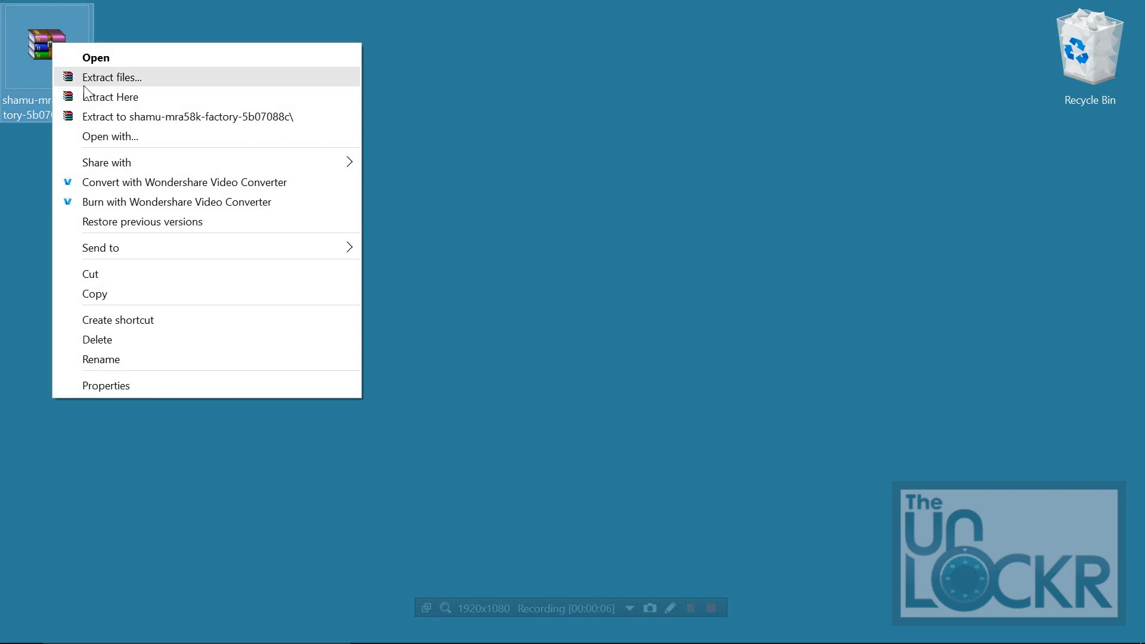
Extract the shamu-mra58k archive with WinRAR into its default desktop folder.
click(112, 77)
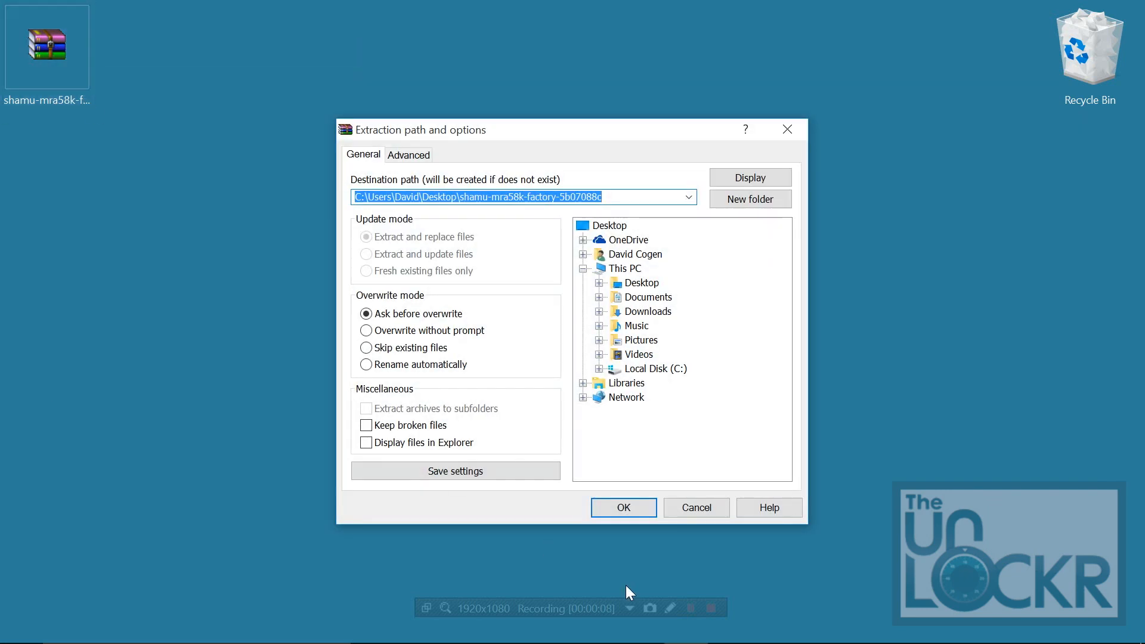
click(622, 507)
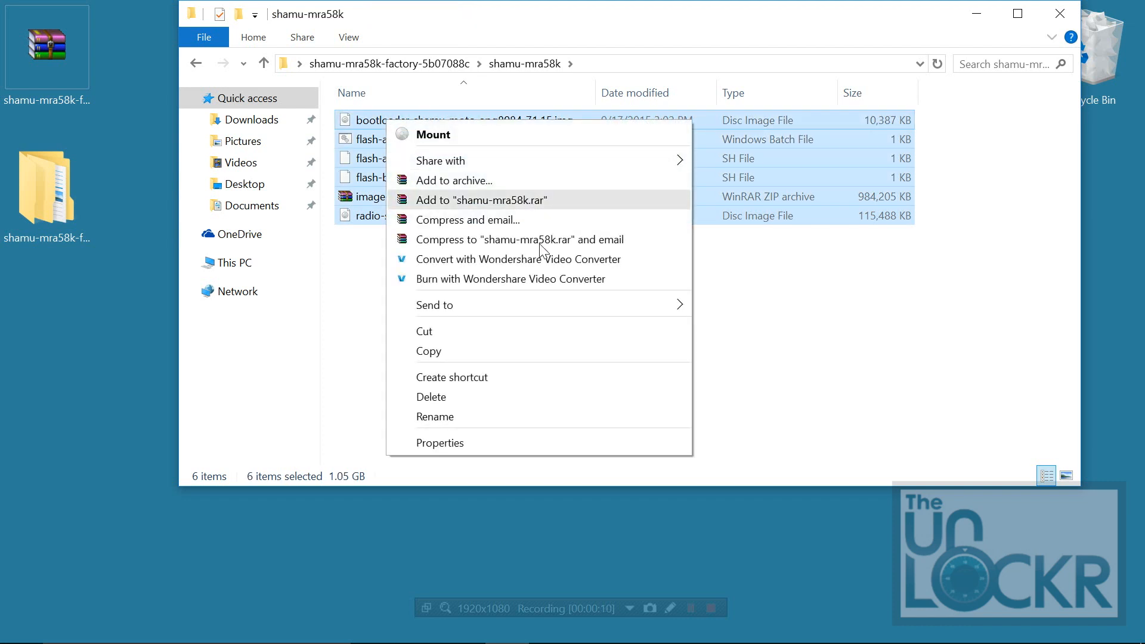
Paste the six shamu-mra58k files into C:\adb beside adb.exe and fastboot.exe.
click(395, 321)
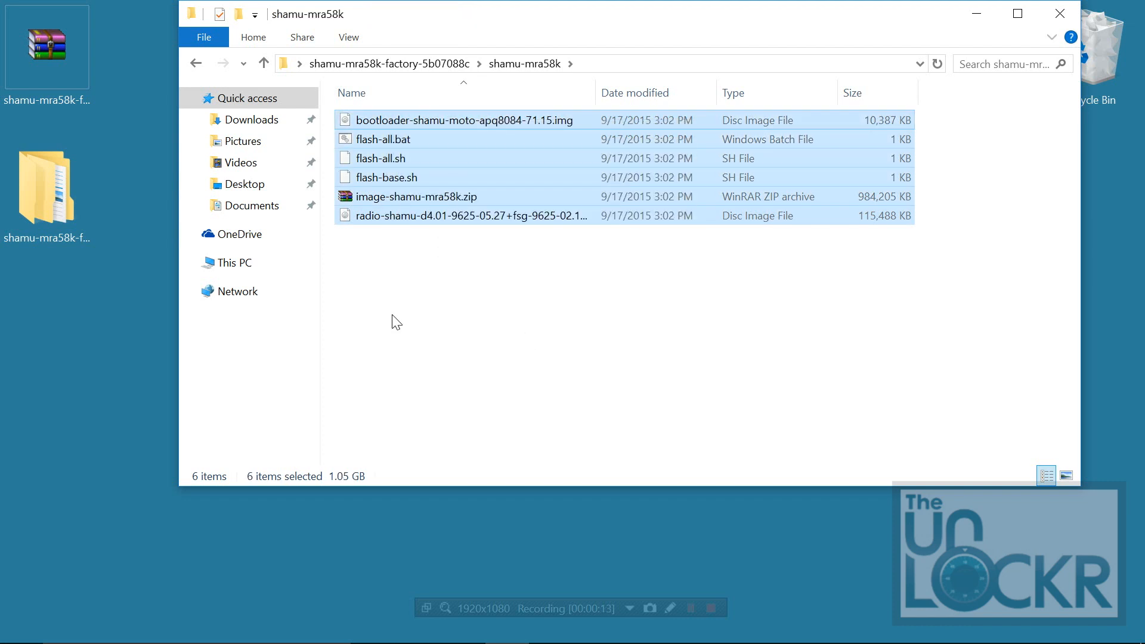
mouse_move(359, 293)
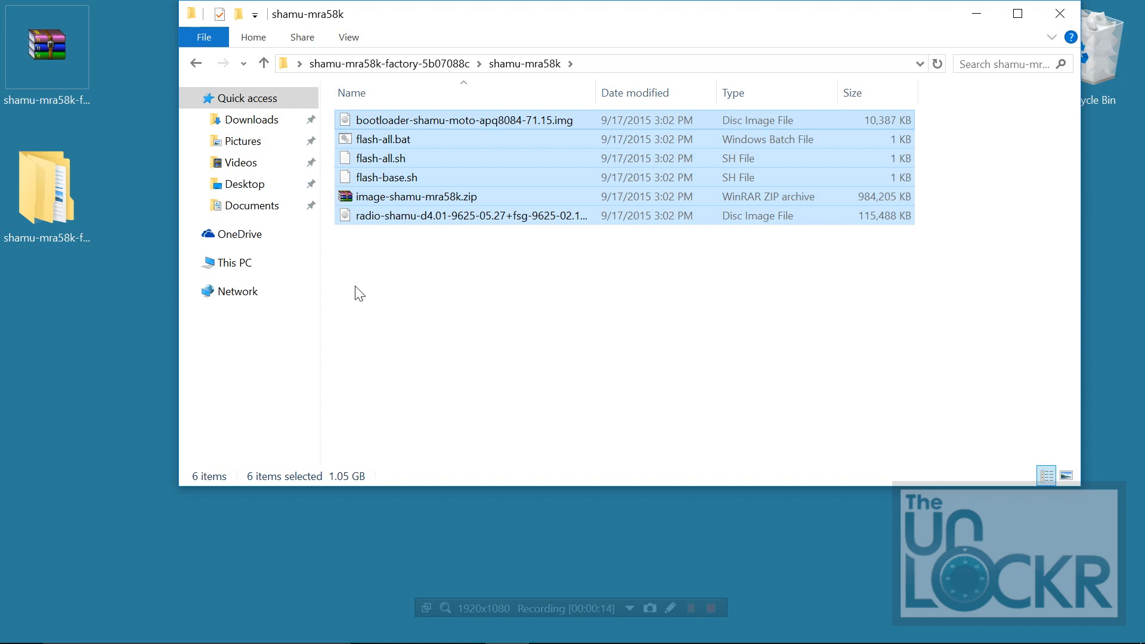
mouse_move(364, 296)
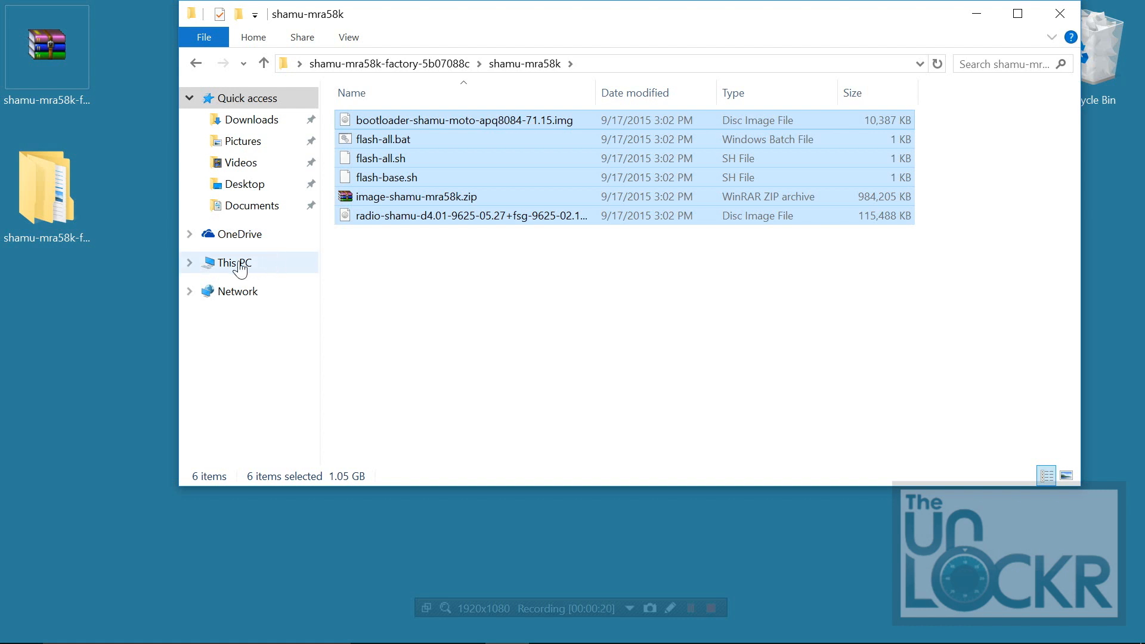
click(235, 263)
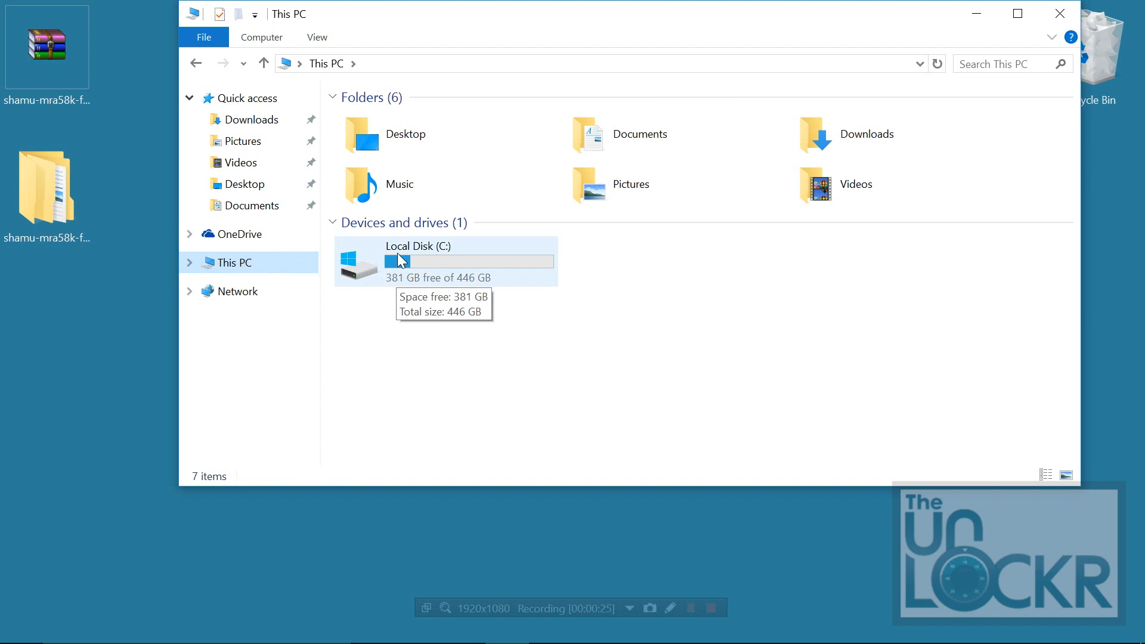
double_click(417, 246)
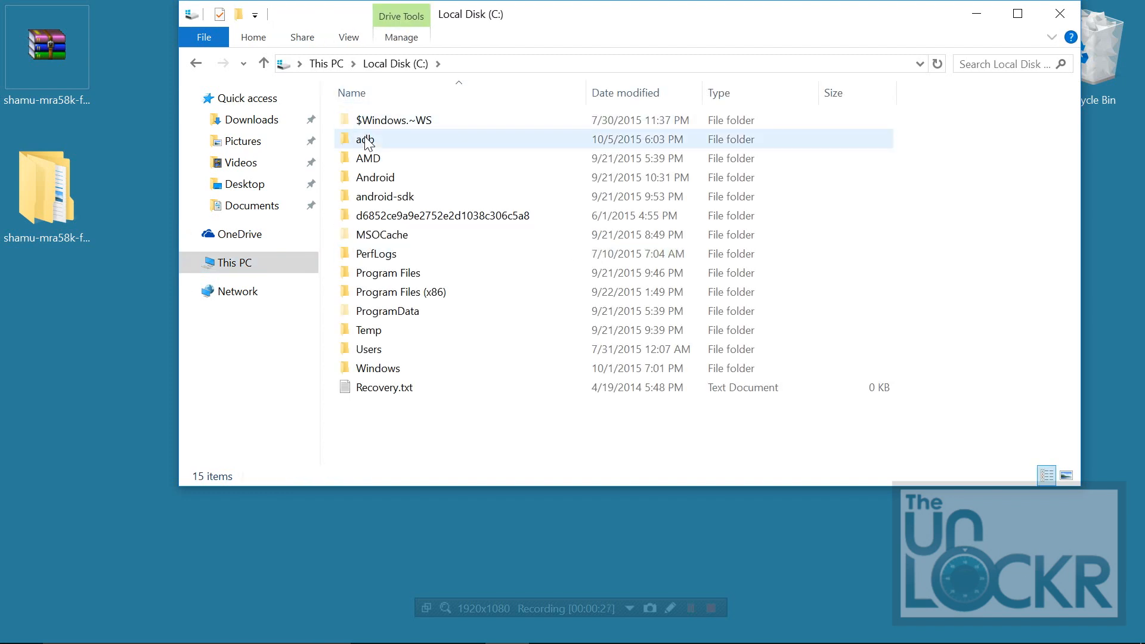
double_click(366, 139)
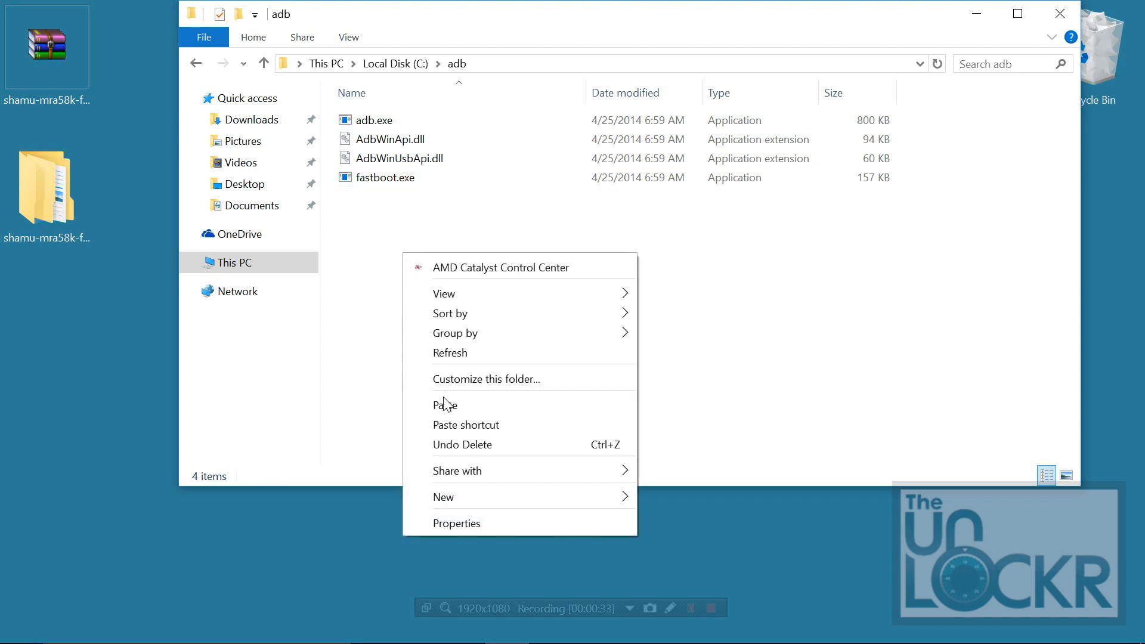
click(445, 404)
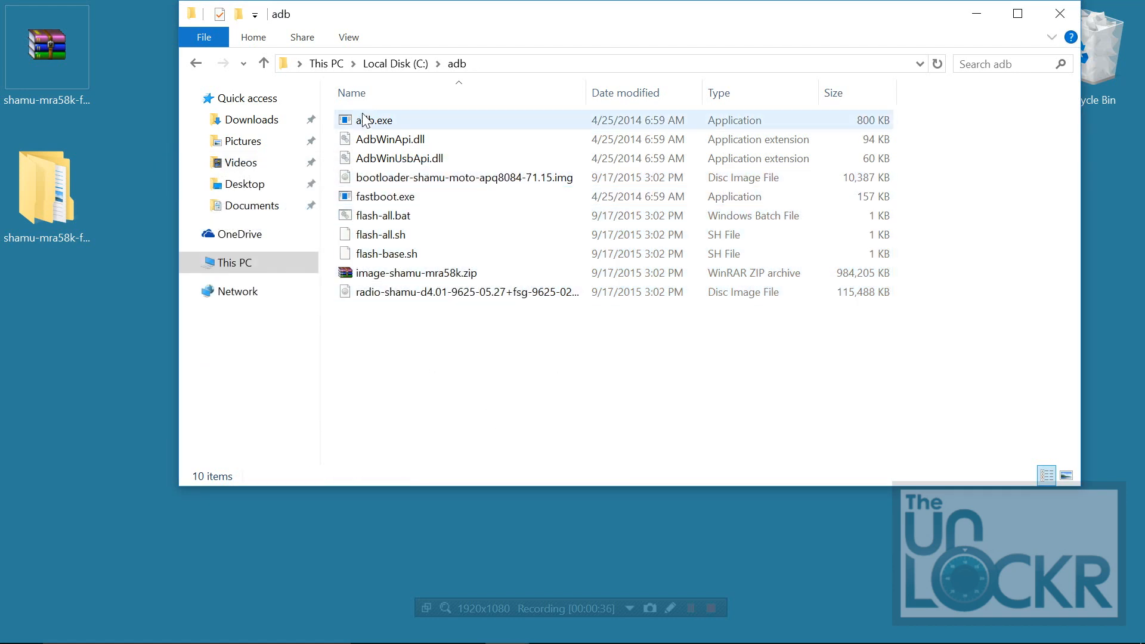
click(384, 196)
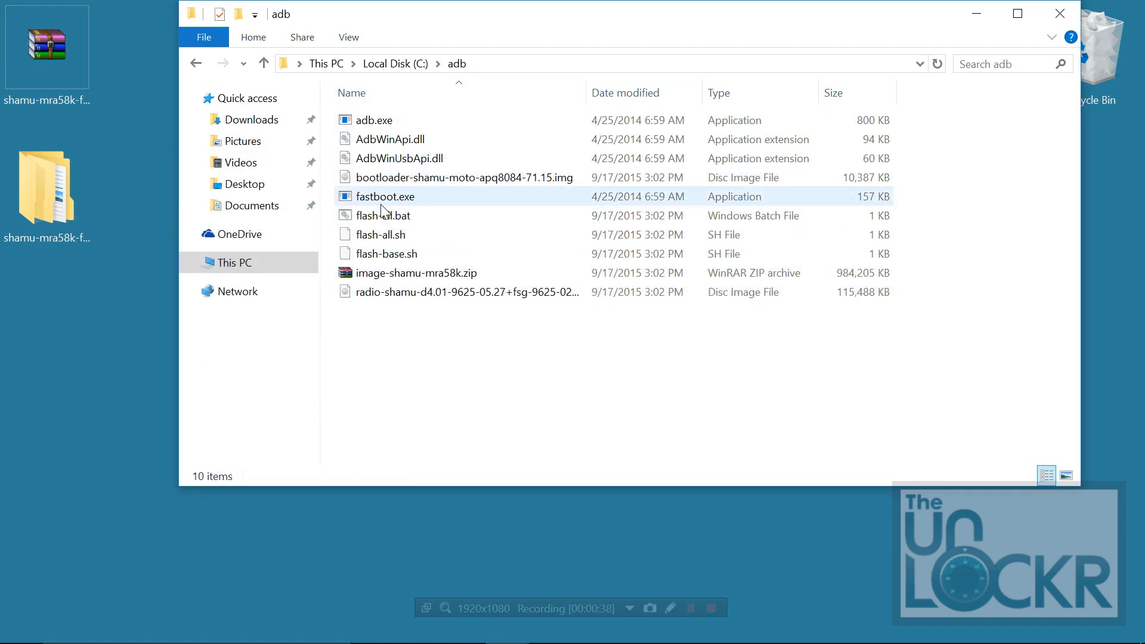
click(374, 120)
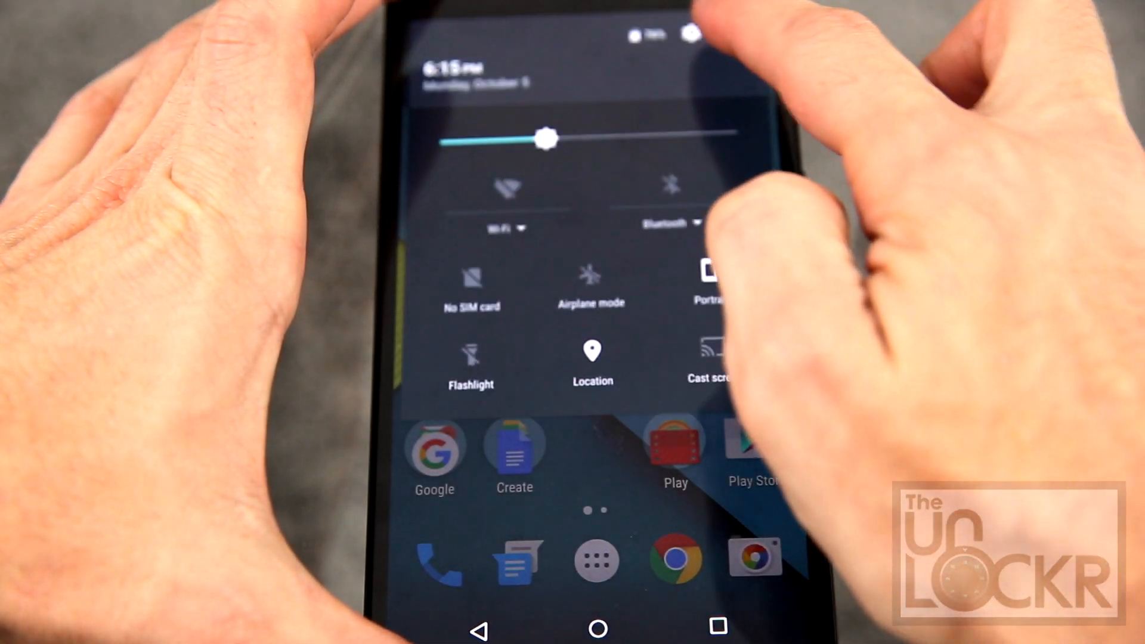
Go to About phone and tap Build number to enable developer mode.
click(691, 32)
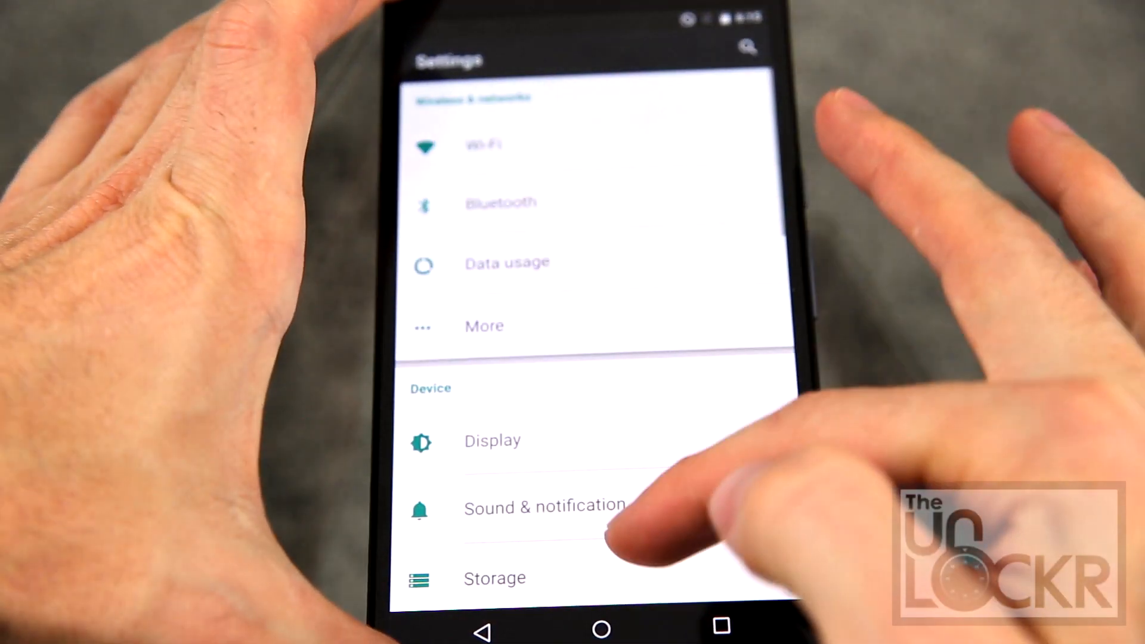
scroll(down, 3)
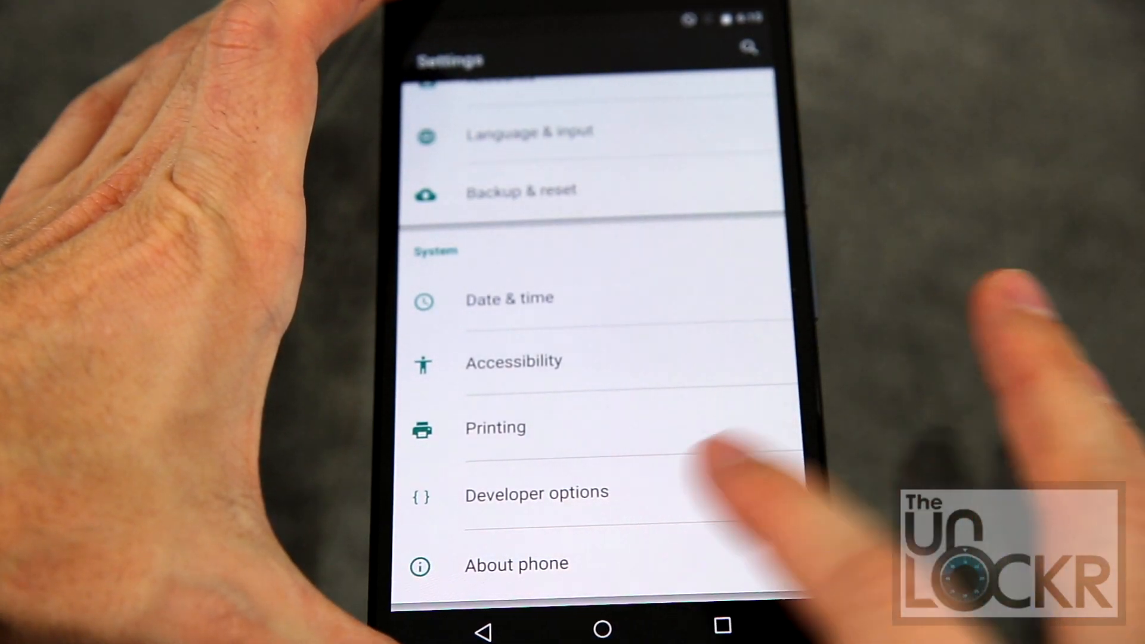
click(517, 564)
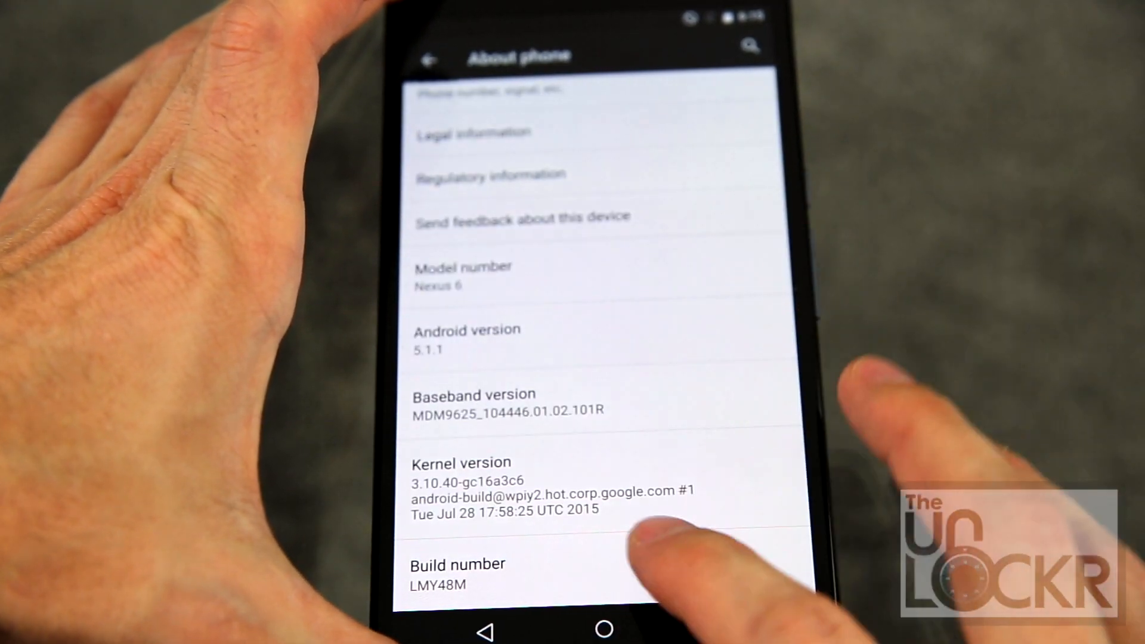
click(458, 575)
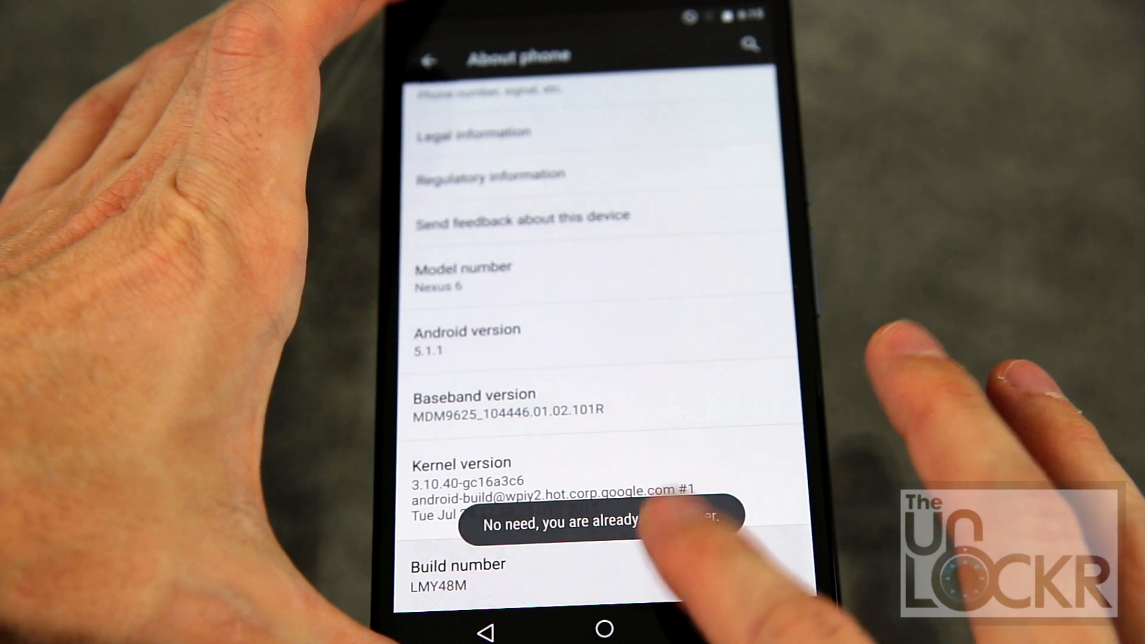
click(457, 577)
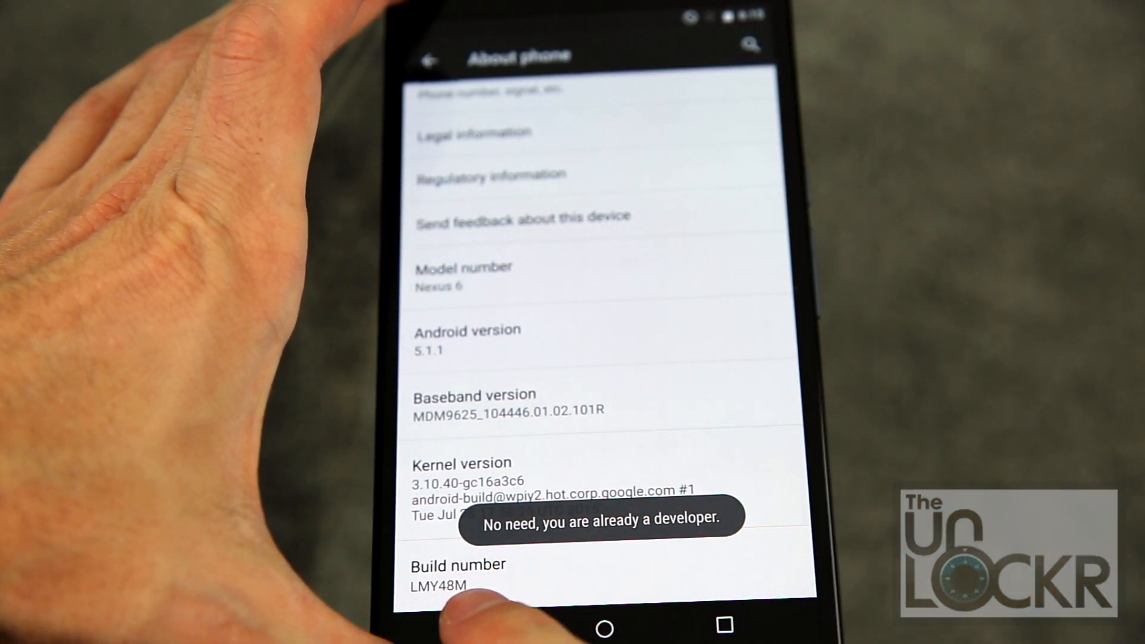
Check Developer options on the phone, then return to the PC's adb folder.
click(430, 56)
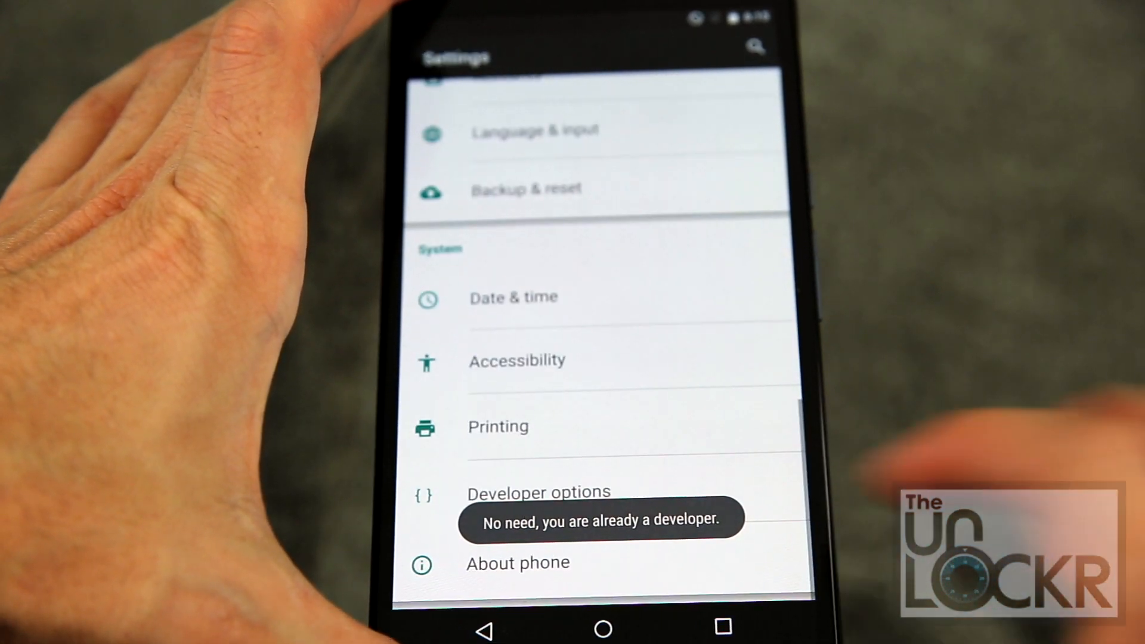
click(540, 492)
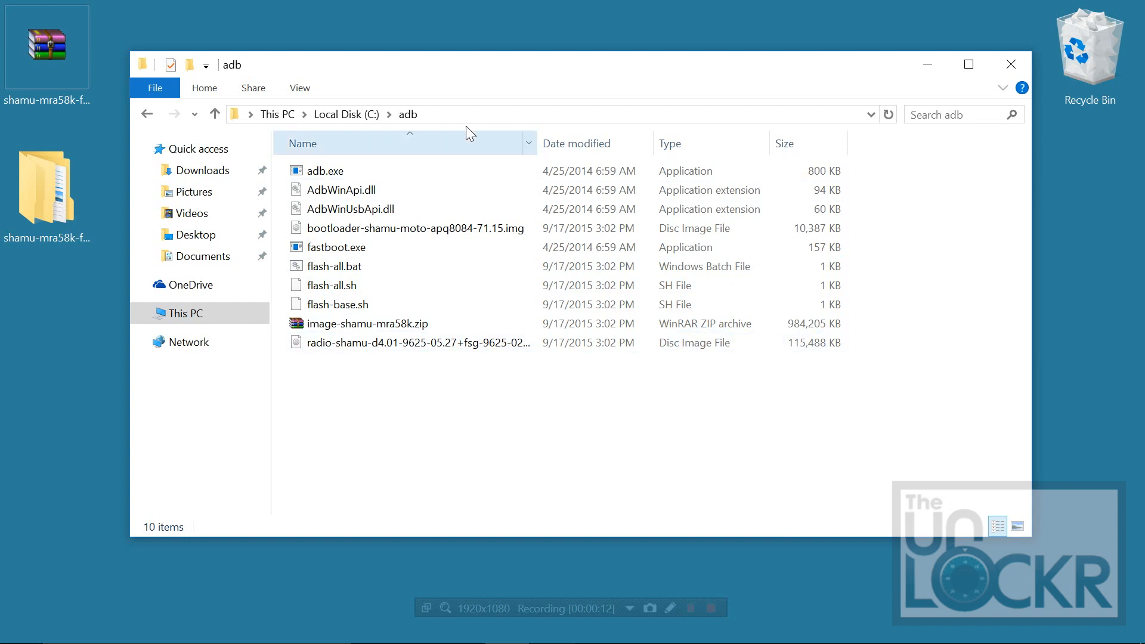
click(325, 171)
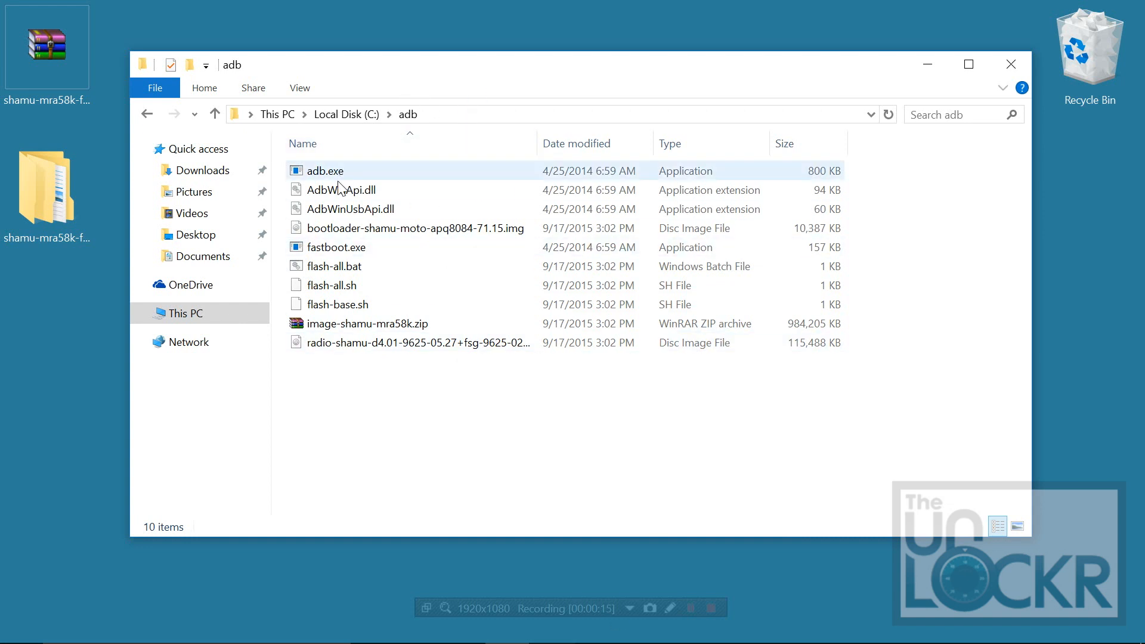
click(458, 433)
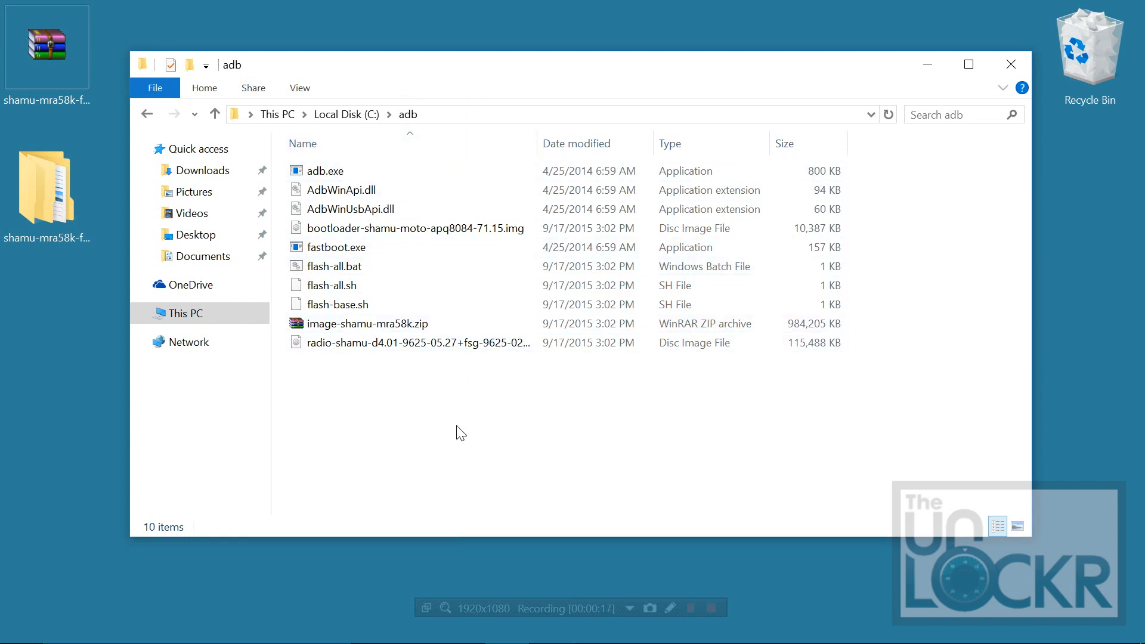
From a command window in the adb folder, enter 'fastboot oem unlock'.
right_click(456, 433)
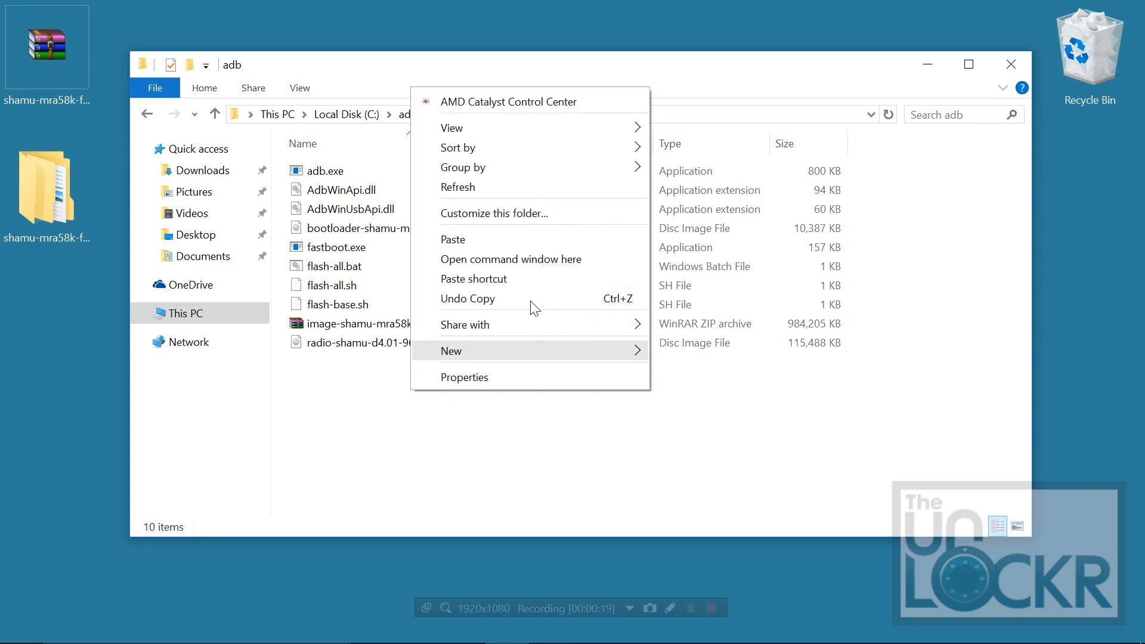
click(510, 260)
text(adb reboot bootloader)
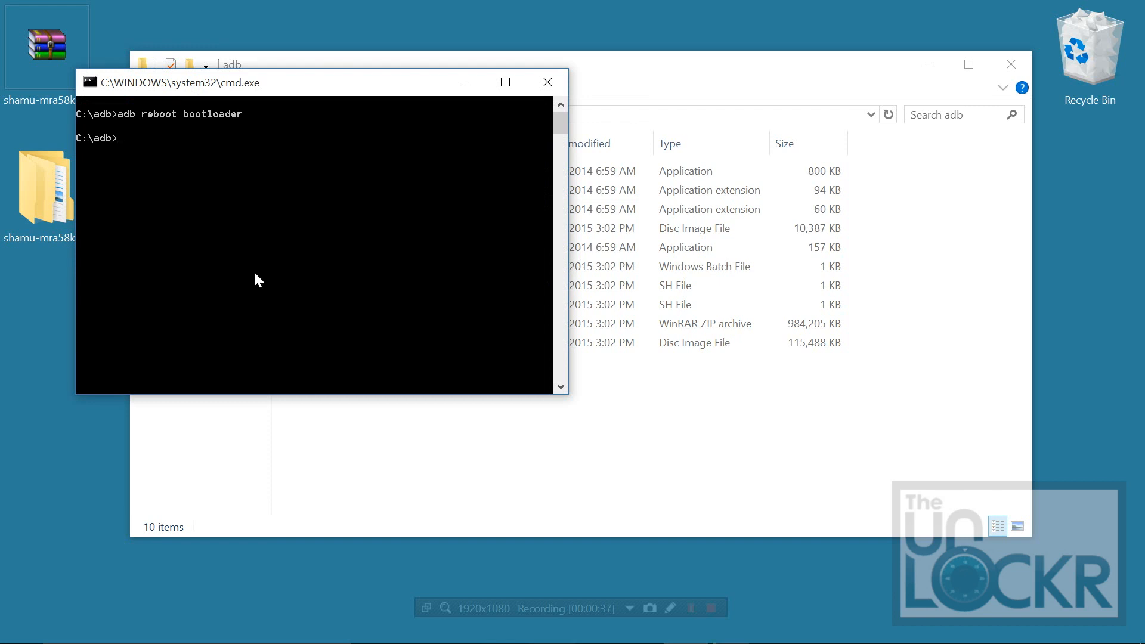
text(fastboot oem)
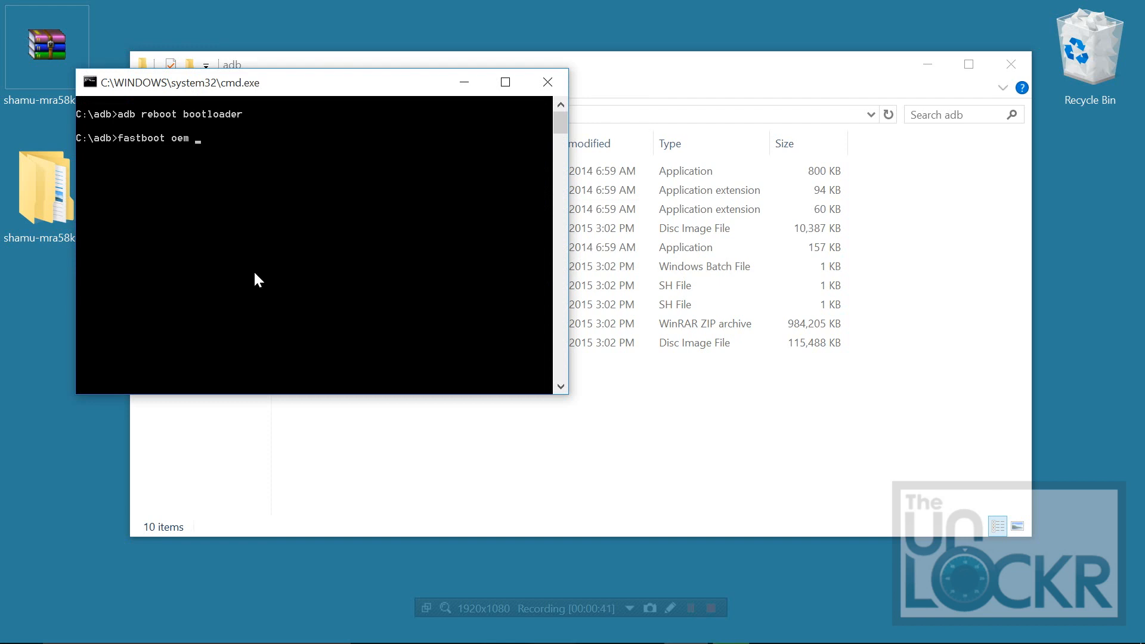
text(unlock)
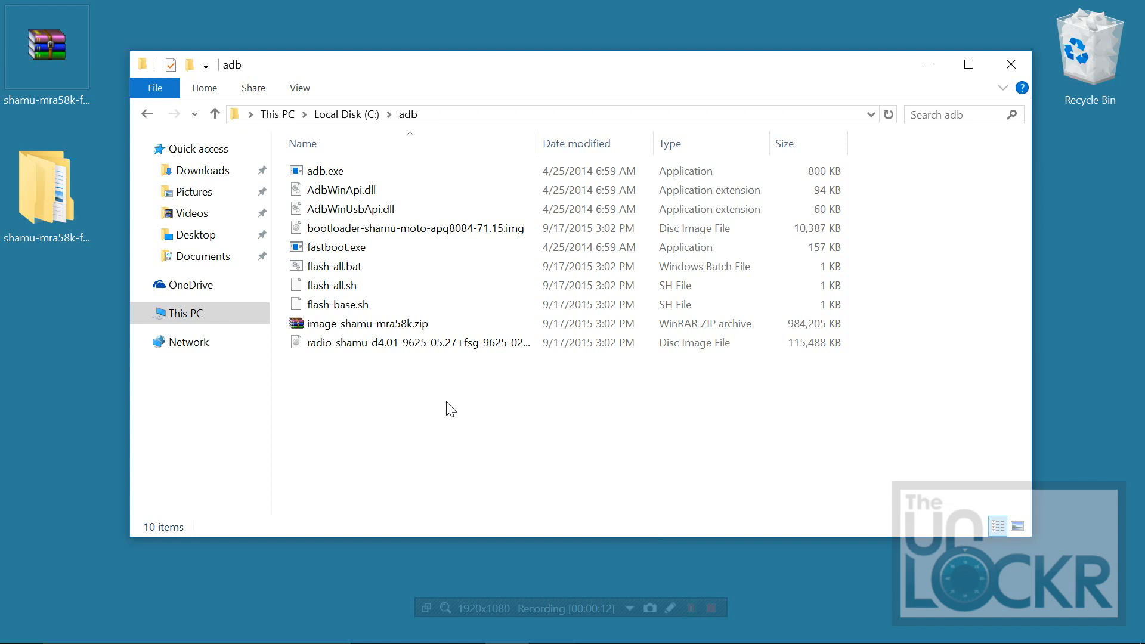
mouse_move(447, 415)
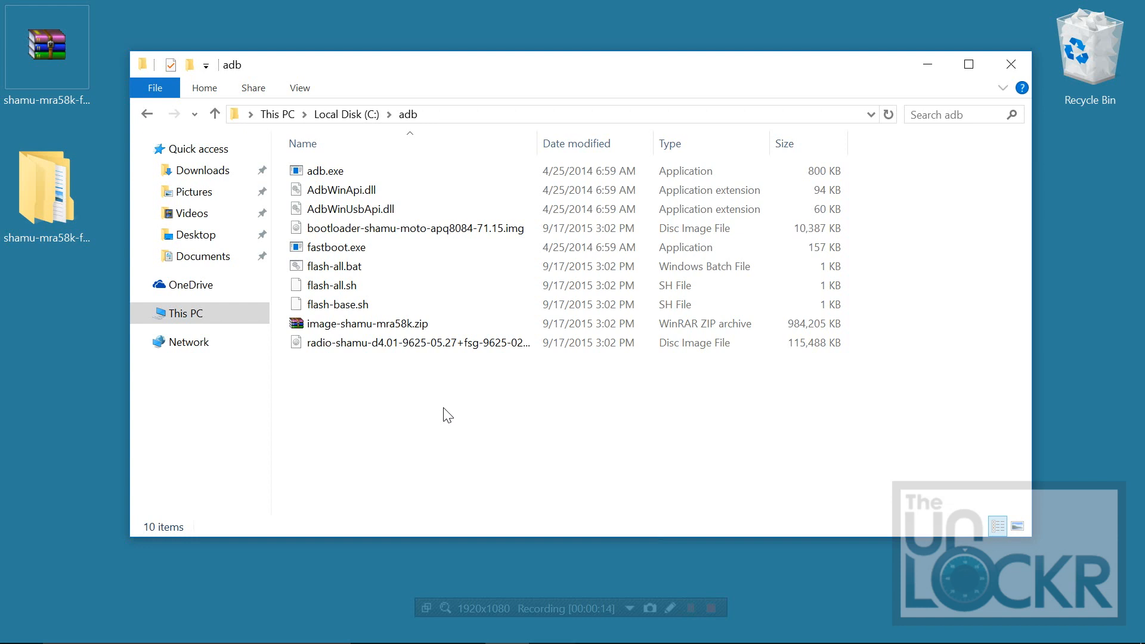
Run flash-all.bat from the adb folder to flash the bootloader.
click(326, 172)
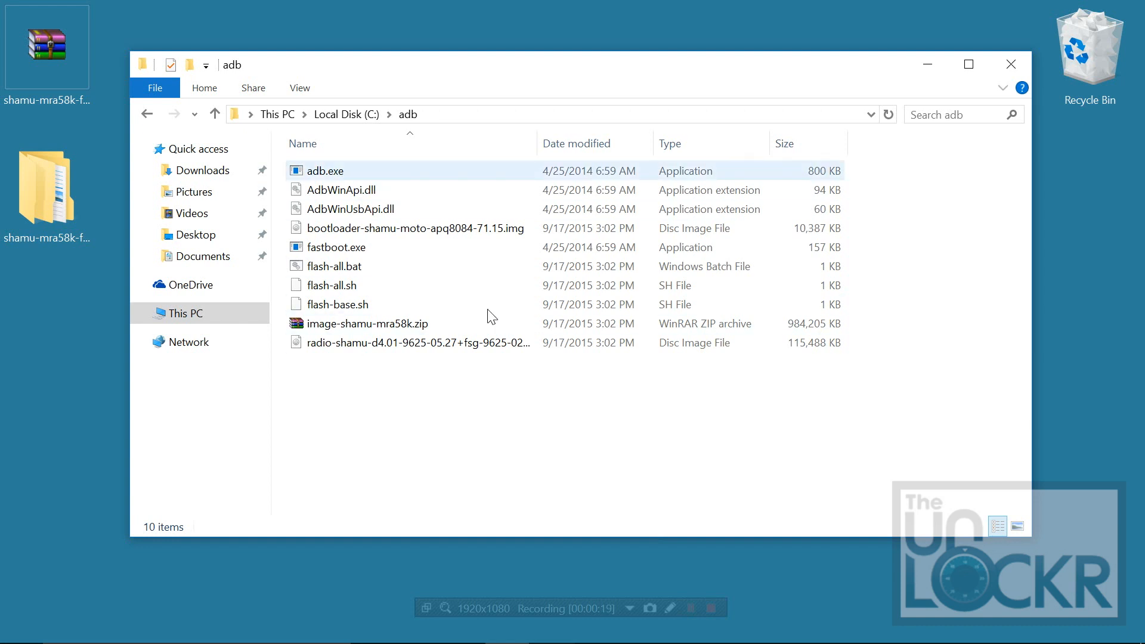
click(338, 266)
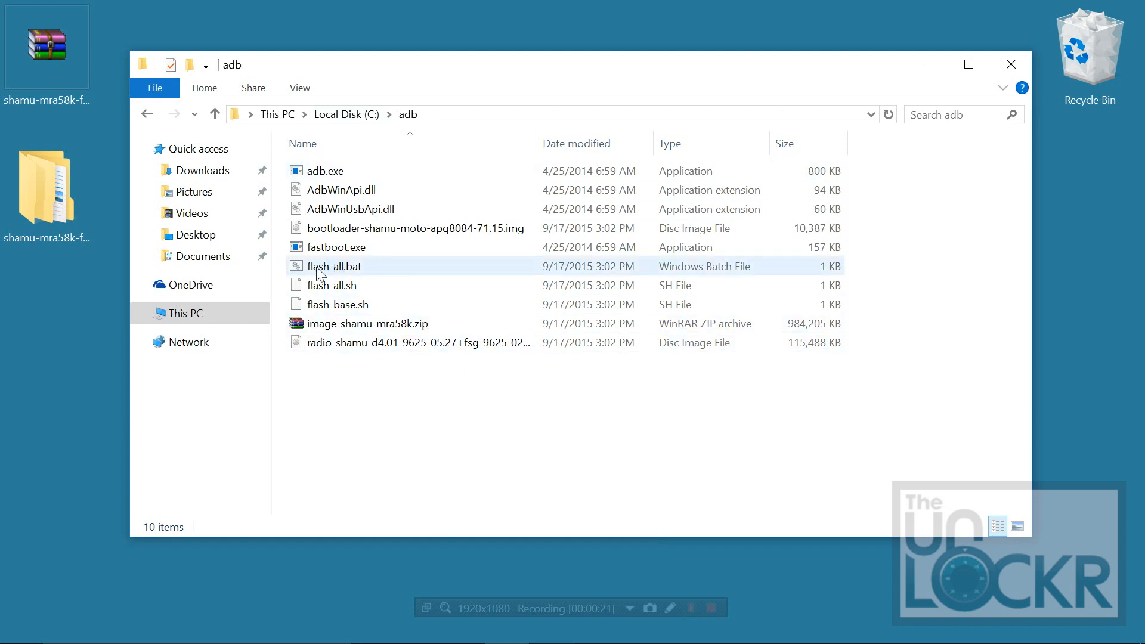
click(335, 266)
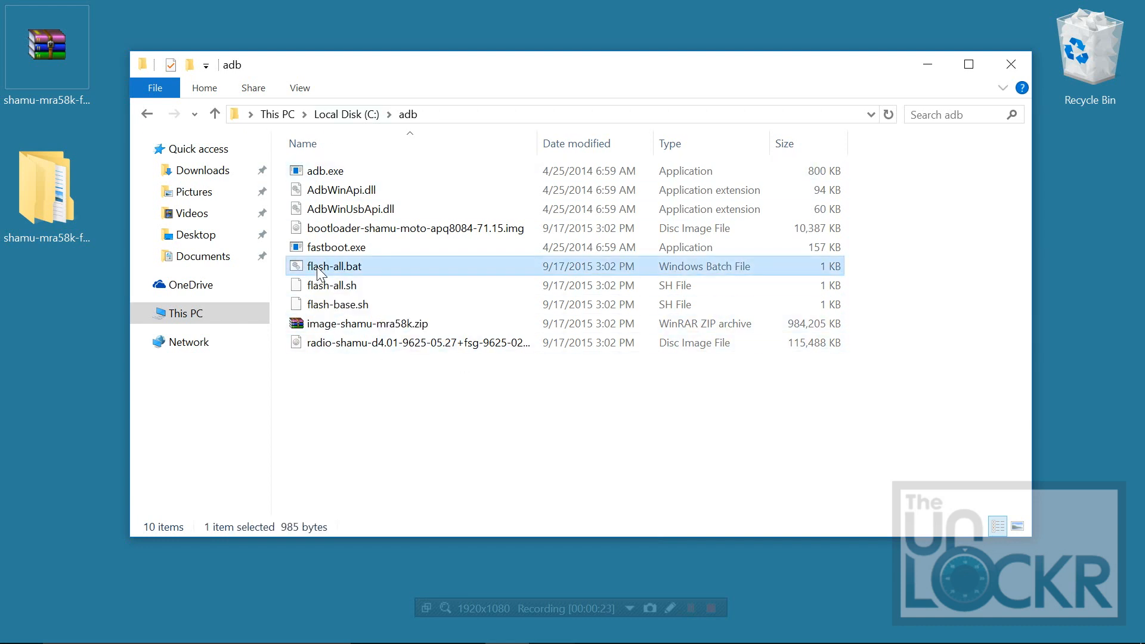
double_click(332, 266)
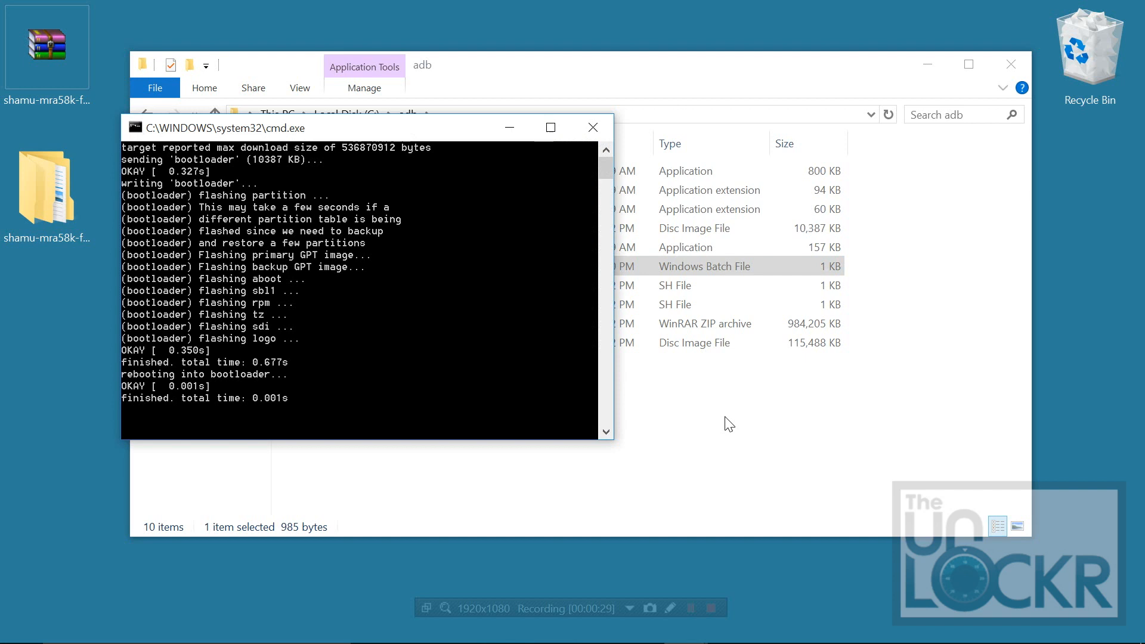
click(593, 128)
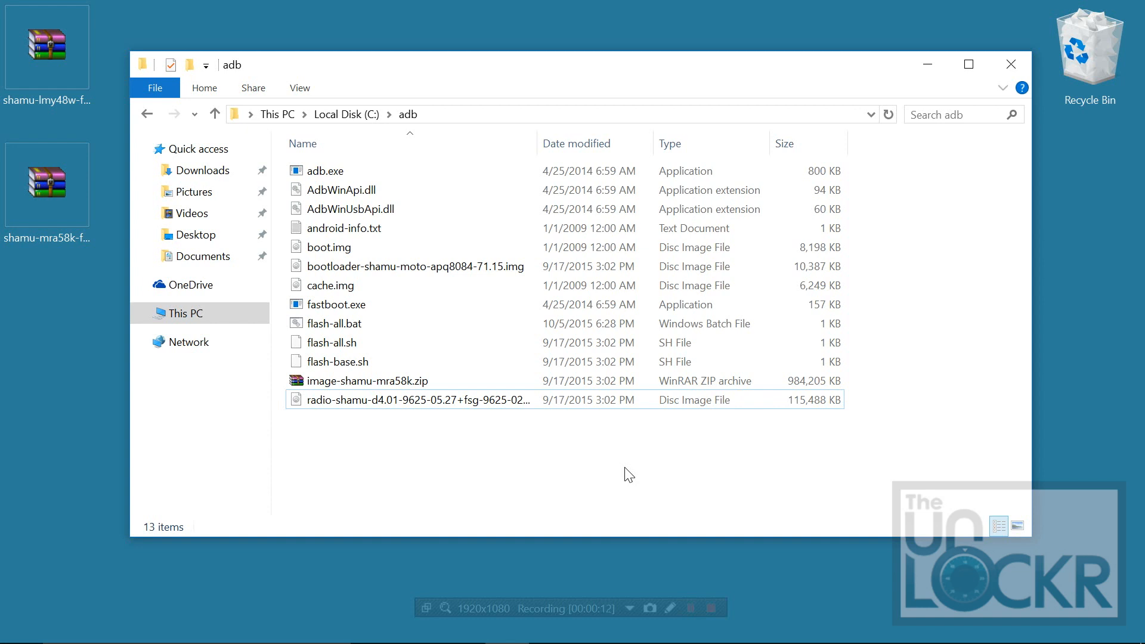
mouse_move(497, 494)
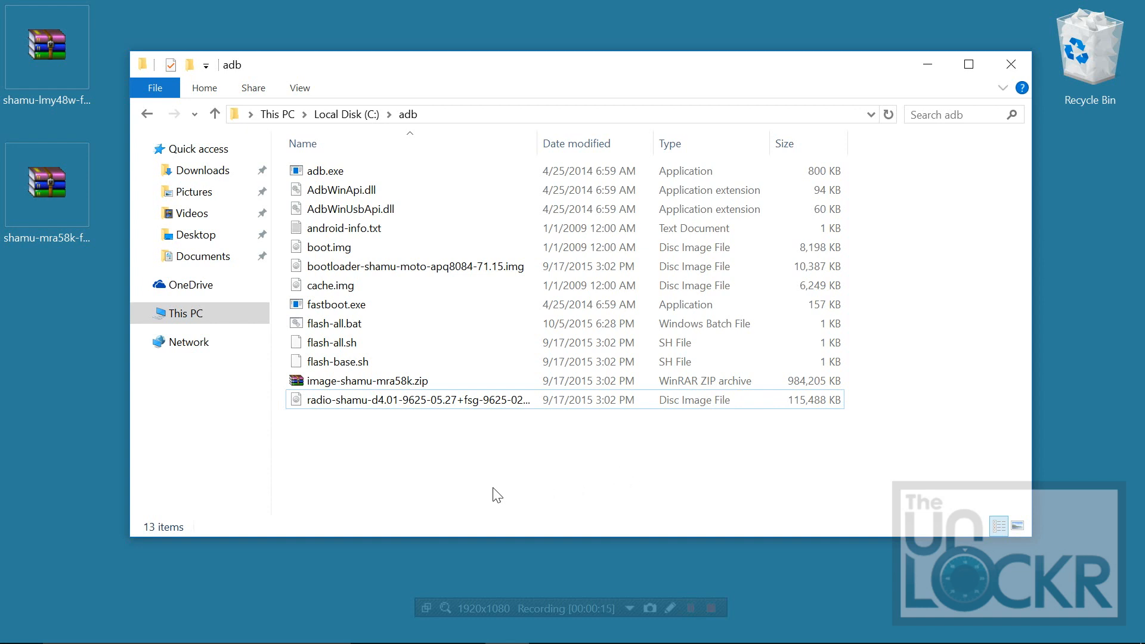
Extract image-shamu-mra58k.zip in place, adding recovery, system and userdata images.
click(367, 381)
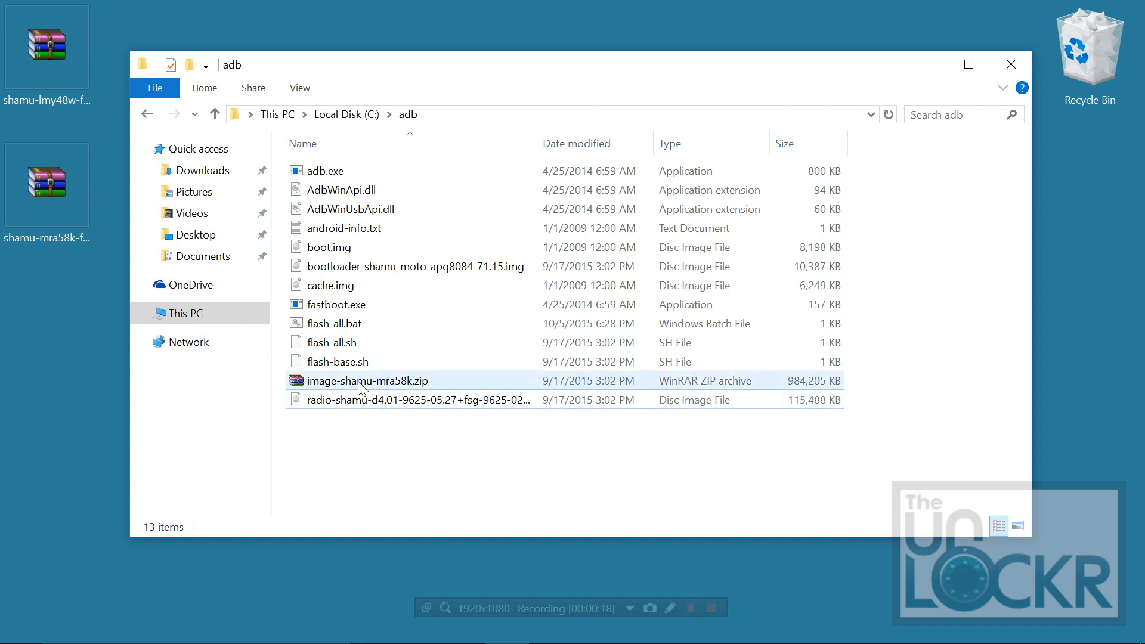
right_click(369, 381)
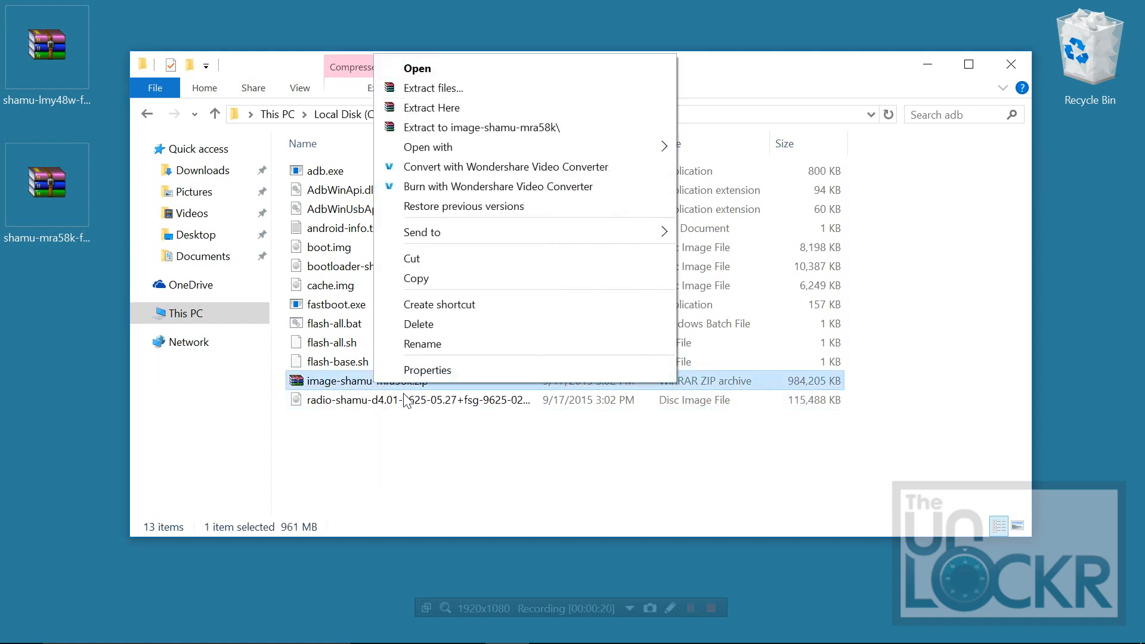
click(431, 107)
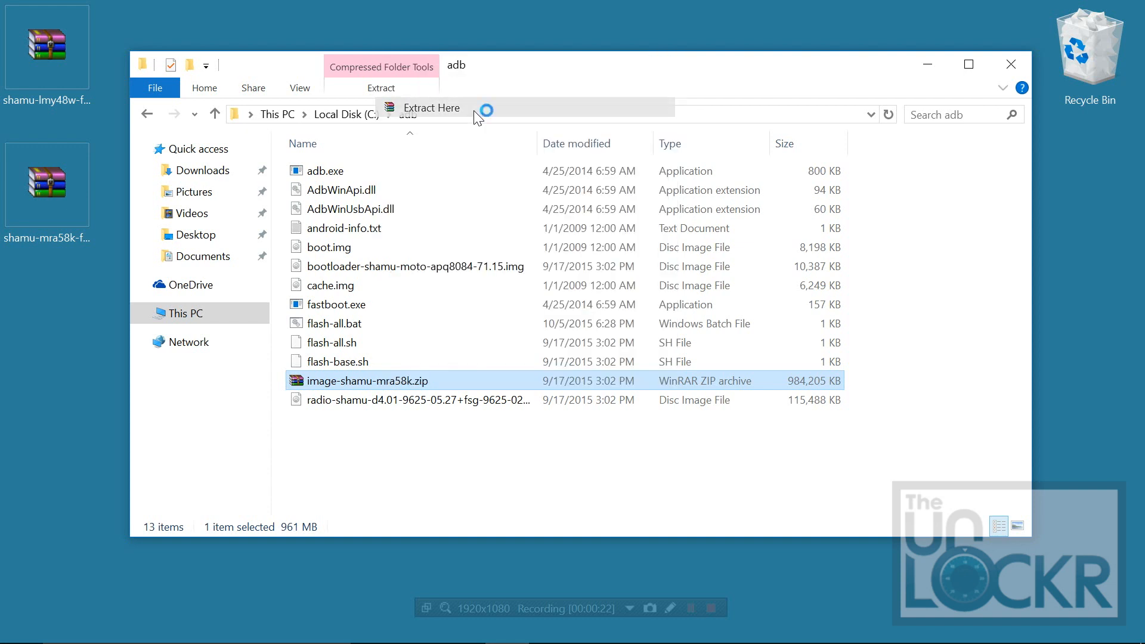
click(429, 108)
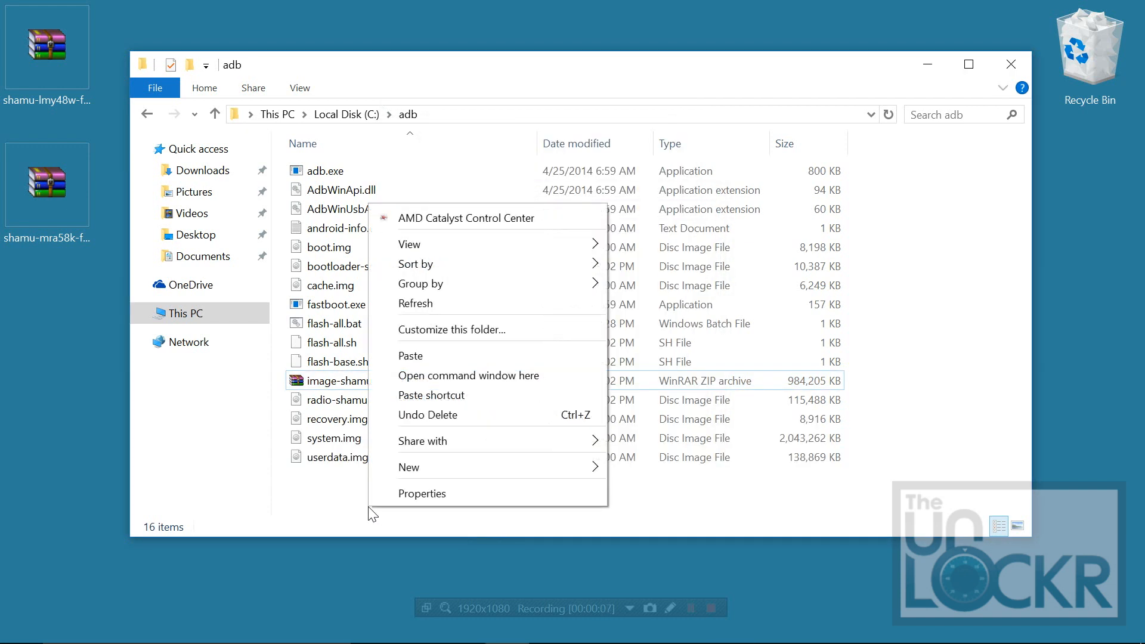
mouse_move(485, 375)
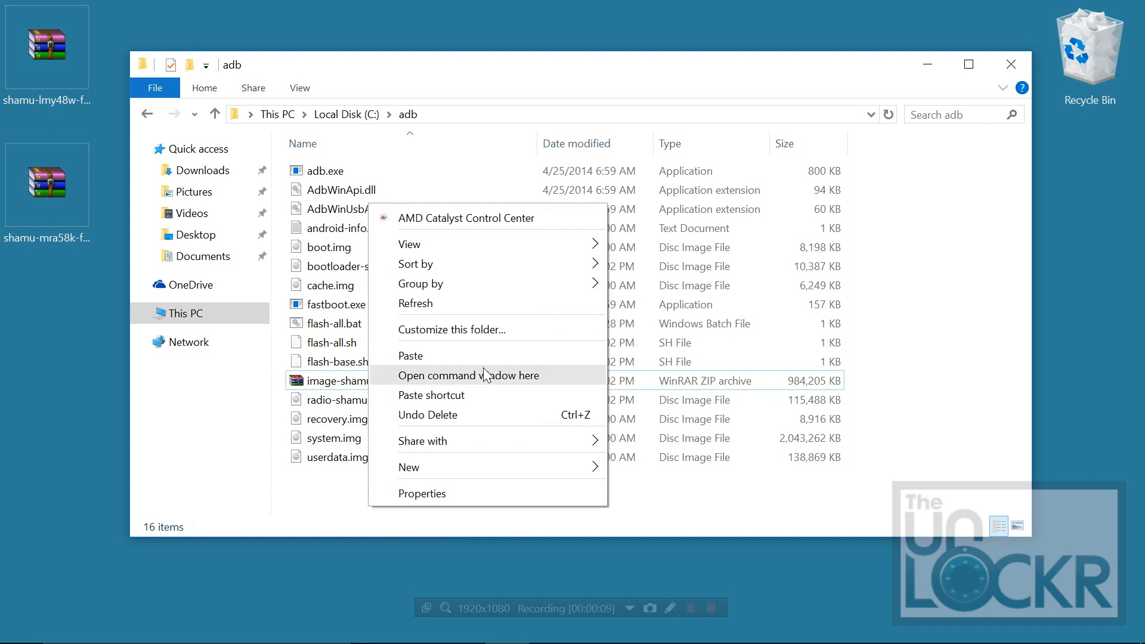
Flash boot.img, recovery.img and system.img with fastboot from an adb-folder command window.
click(468, 376)
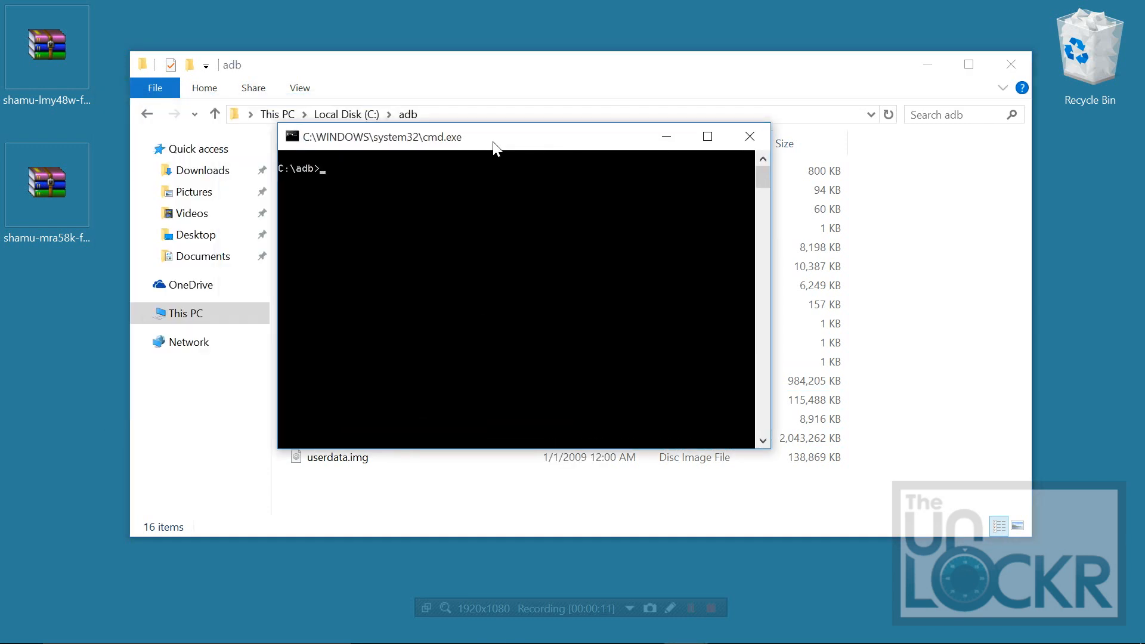
text(fastboot flas)
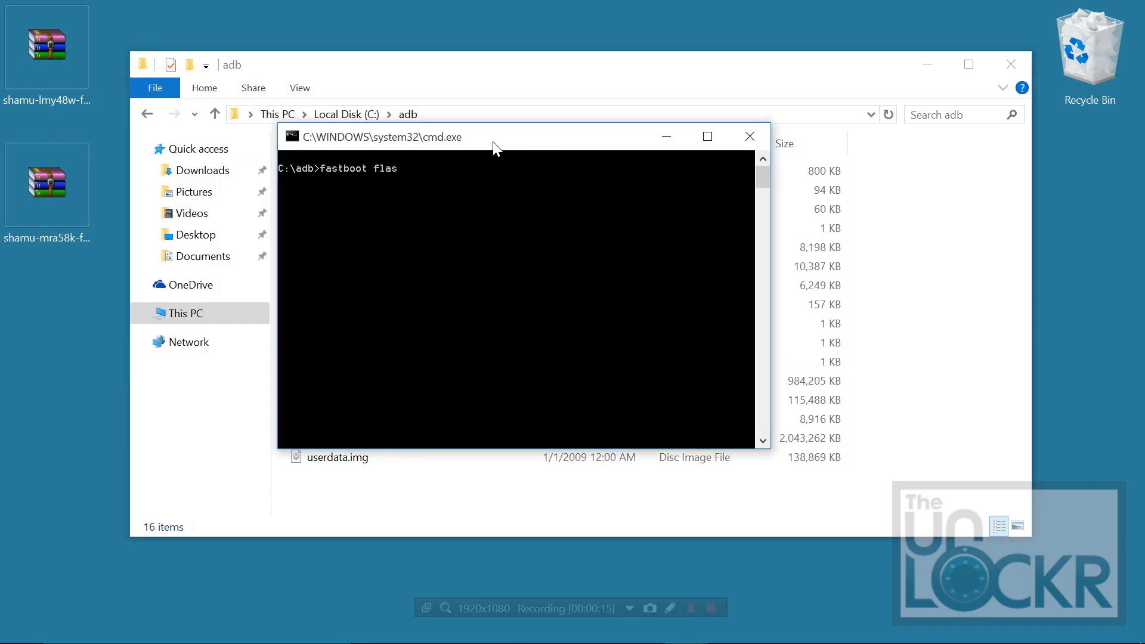
drag(497, 137, 818, 133)
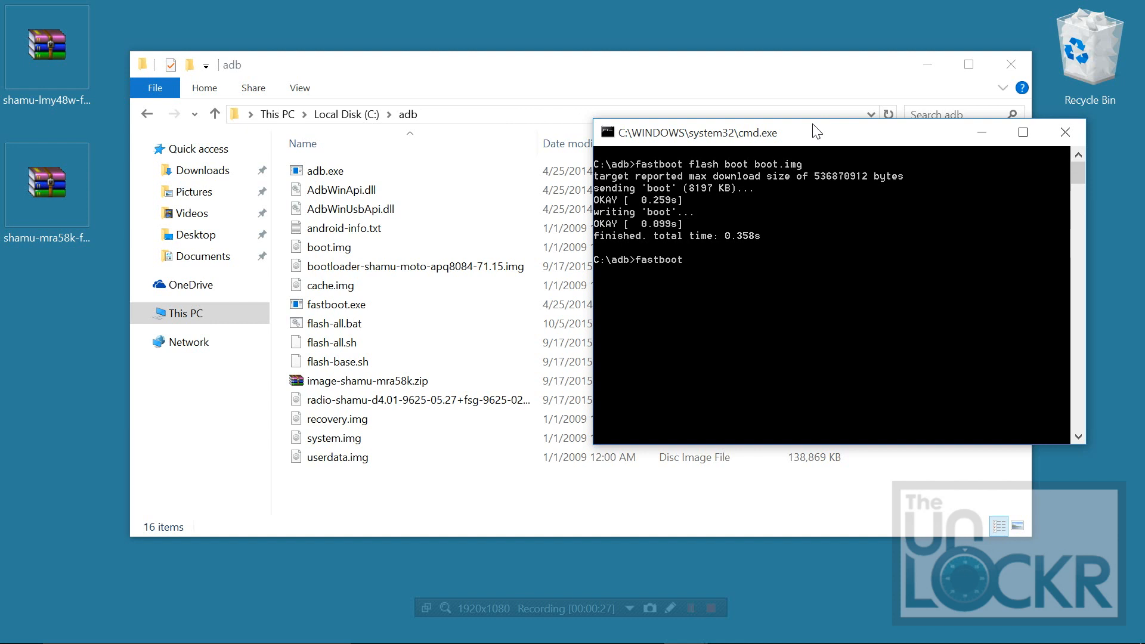
text(flash recovery recovery.img)
text(fastboot flash s)
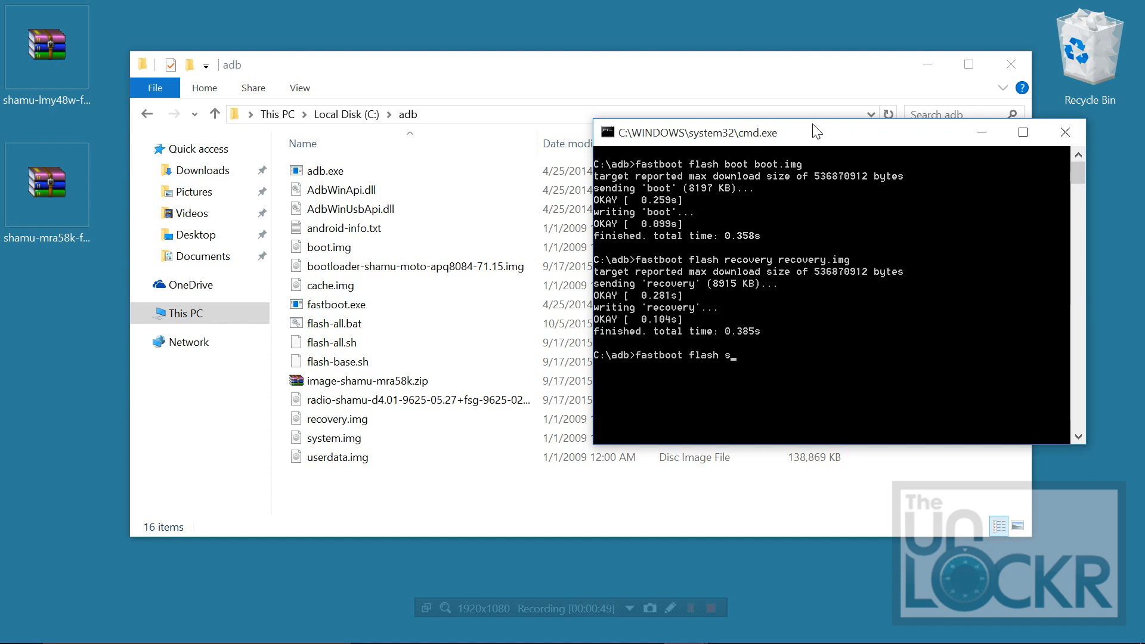
text(ystem system.img)
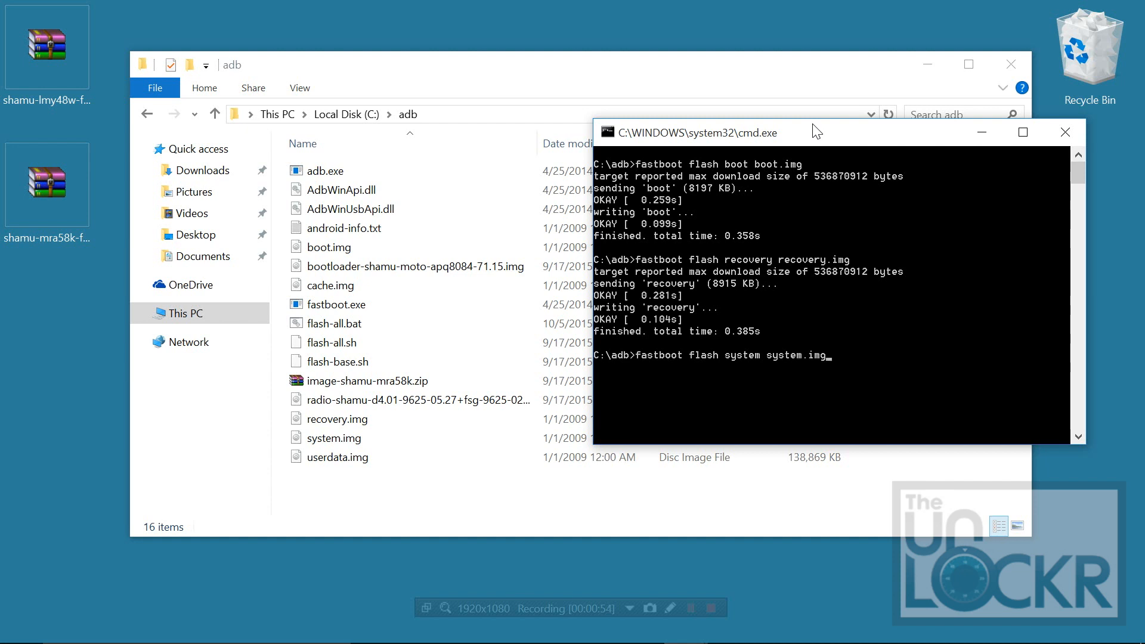
click(343, 228)
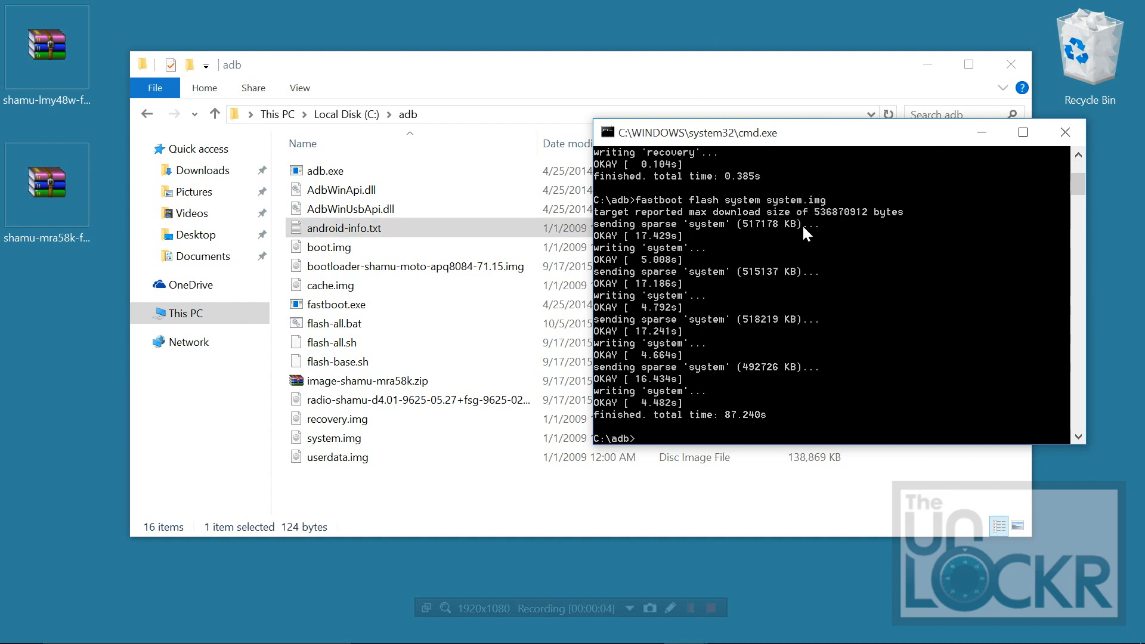
mouse_move(635, 404)
text(bootloader)
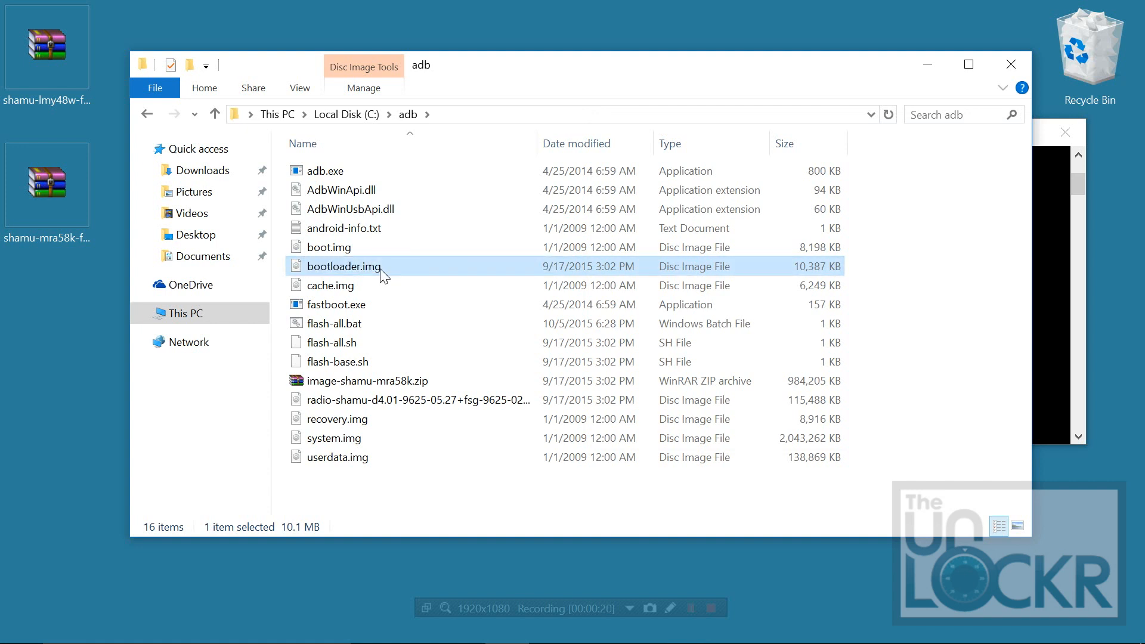
Select the radio image file to rename it radio.img.
click(416, 400)
text(fastboot)
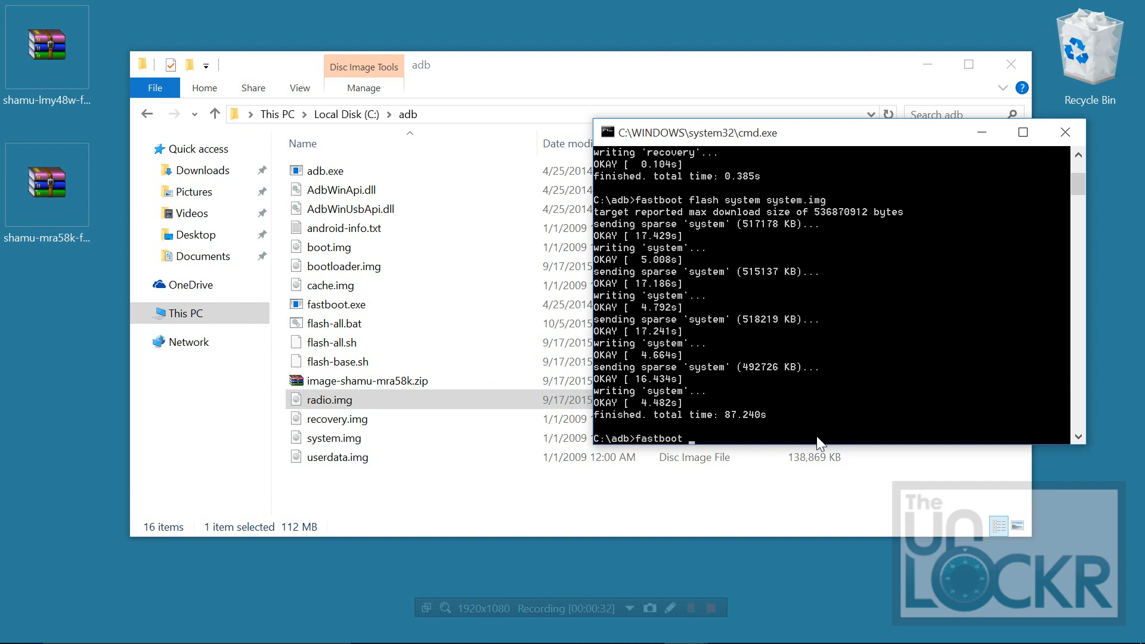
Flash bootloader.img, radio.img, cache.img and userdata.img with fastboot, then reboot the phone.
text(flash bootloader)
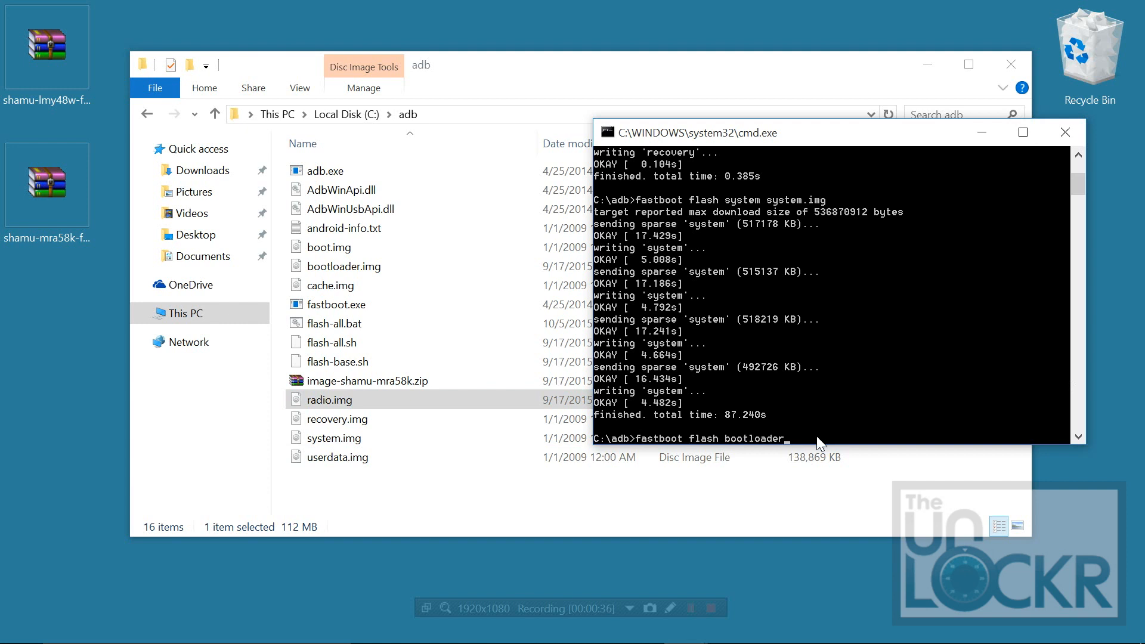
text(bootloader.img)
text(fastboot flash)
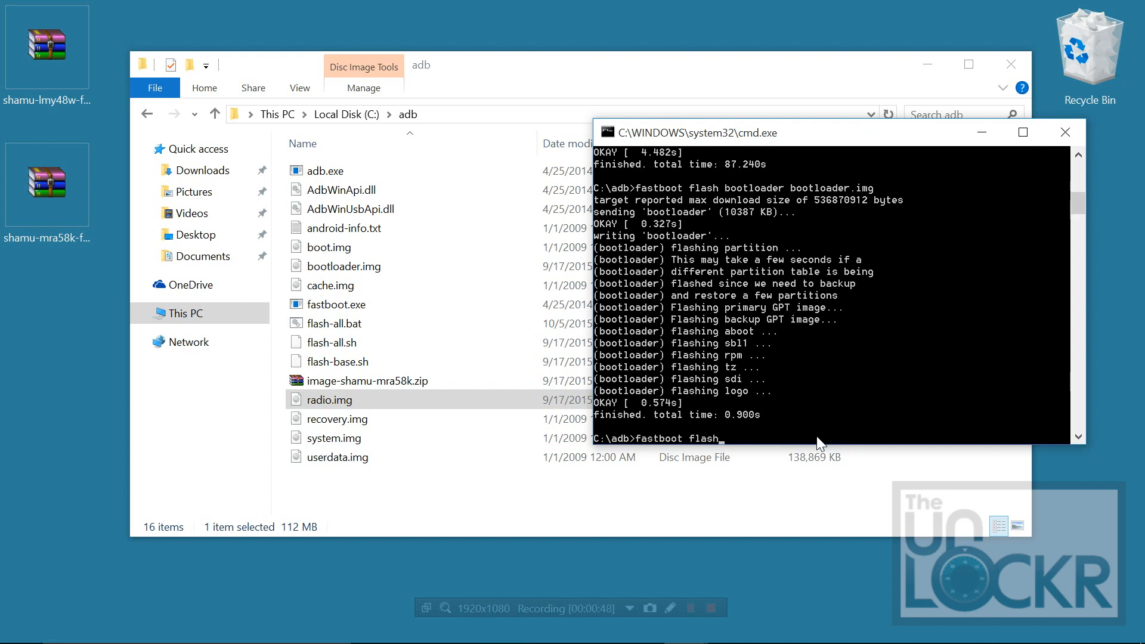
text(radio radi)
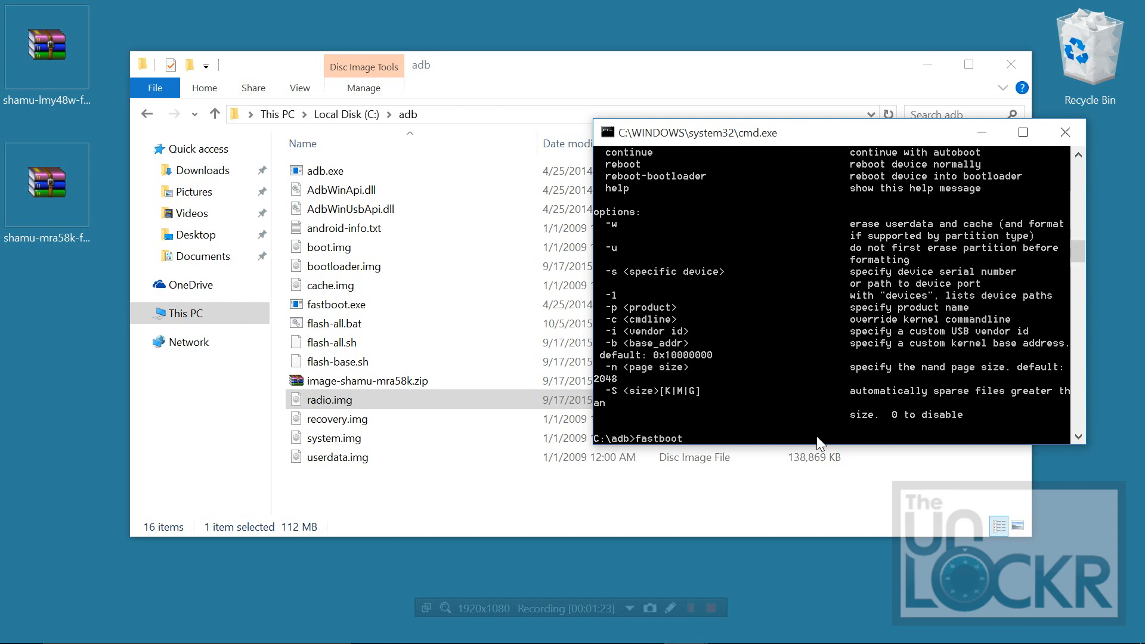
text(flash cache cache.img)
text(fastboot flash )
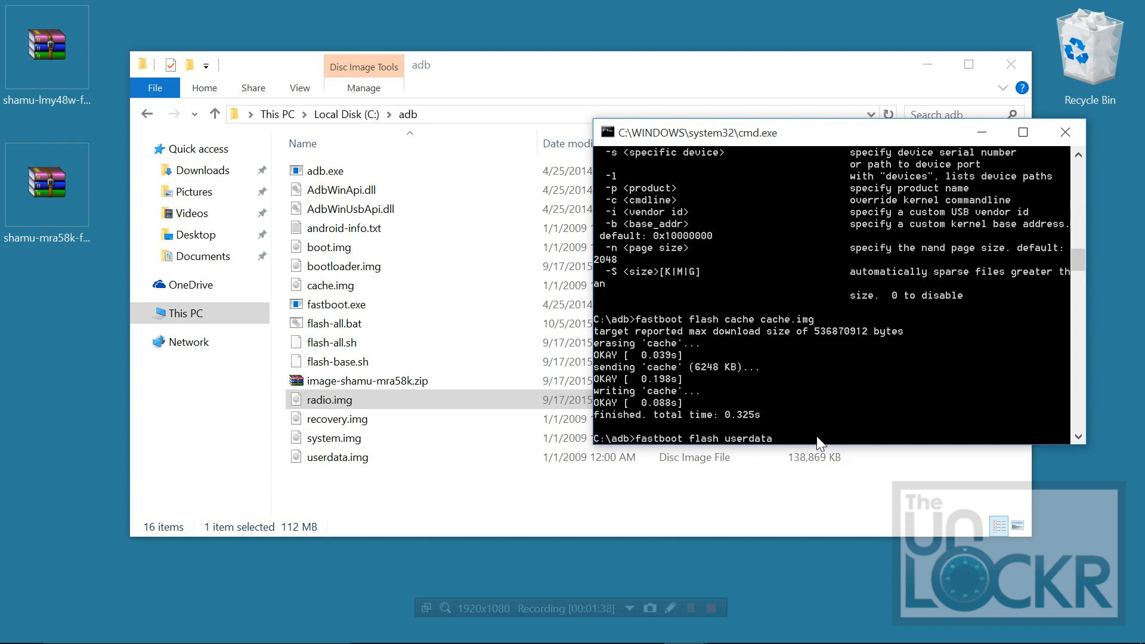
text(userdata.img)
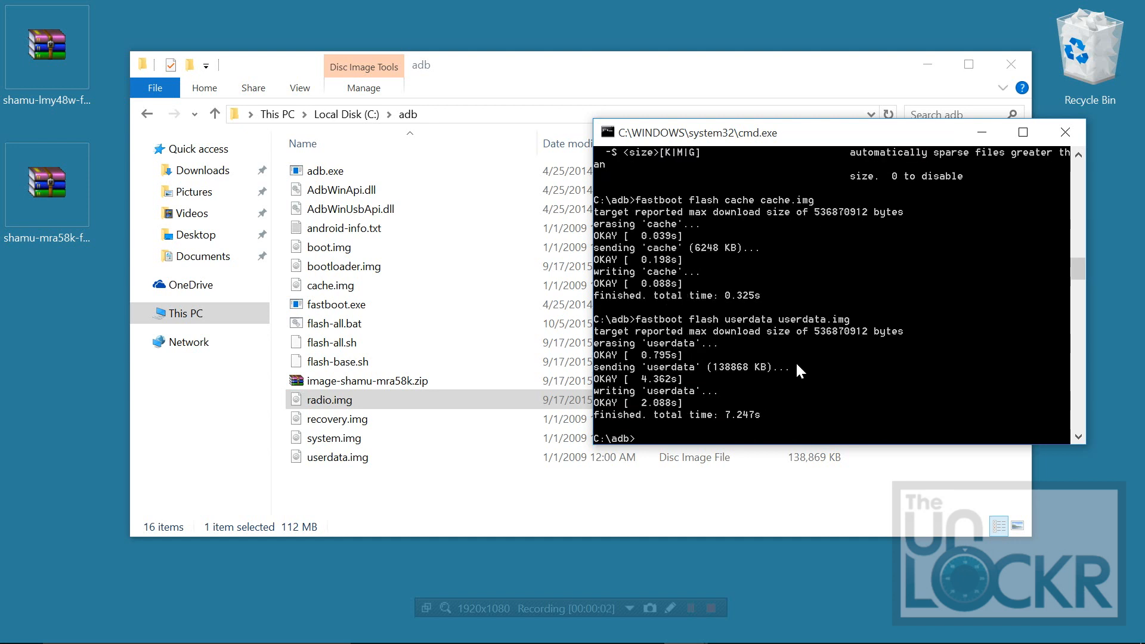
text(fastboot reboot)
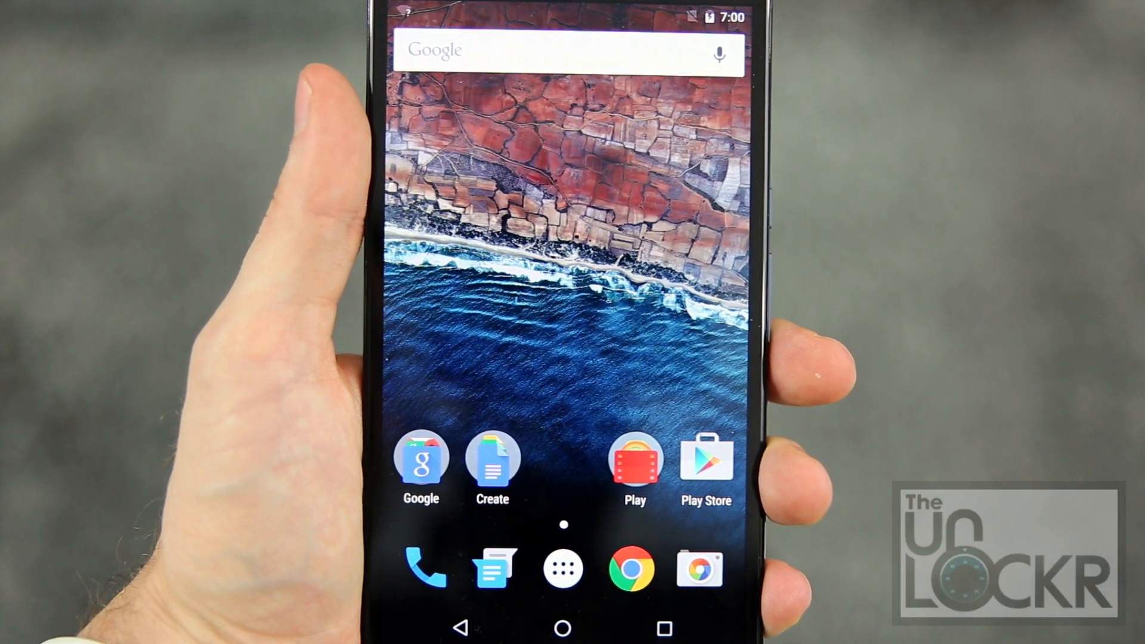
Open the Marshmallow app drawer listing YouTube, Gmail, Chrome and other apps.
click(563, 569)
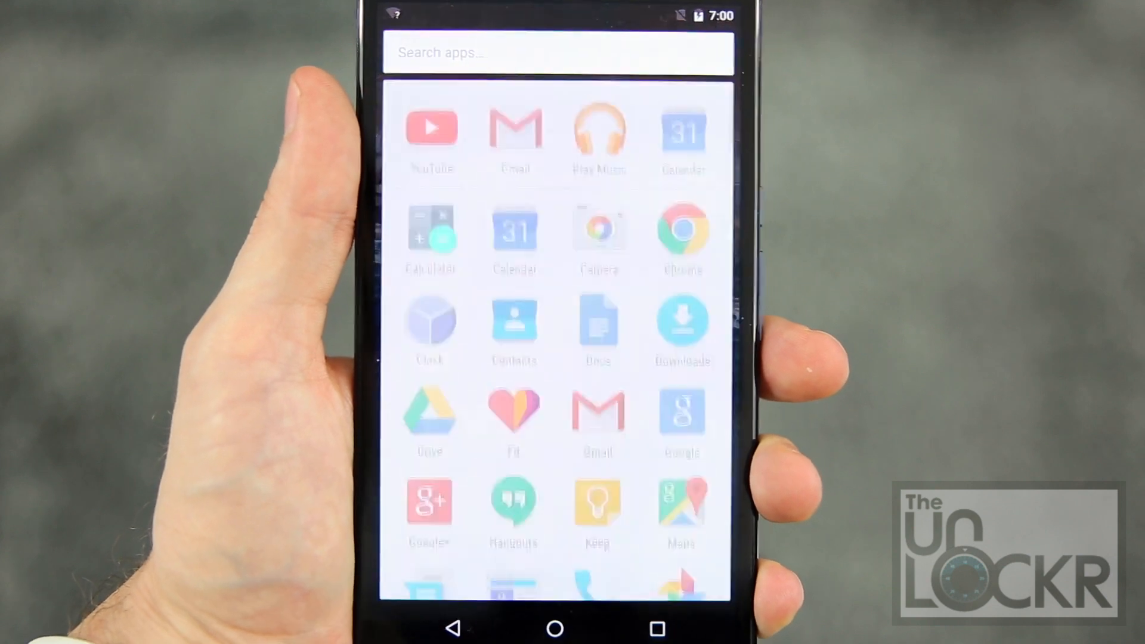